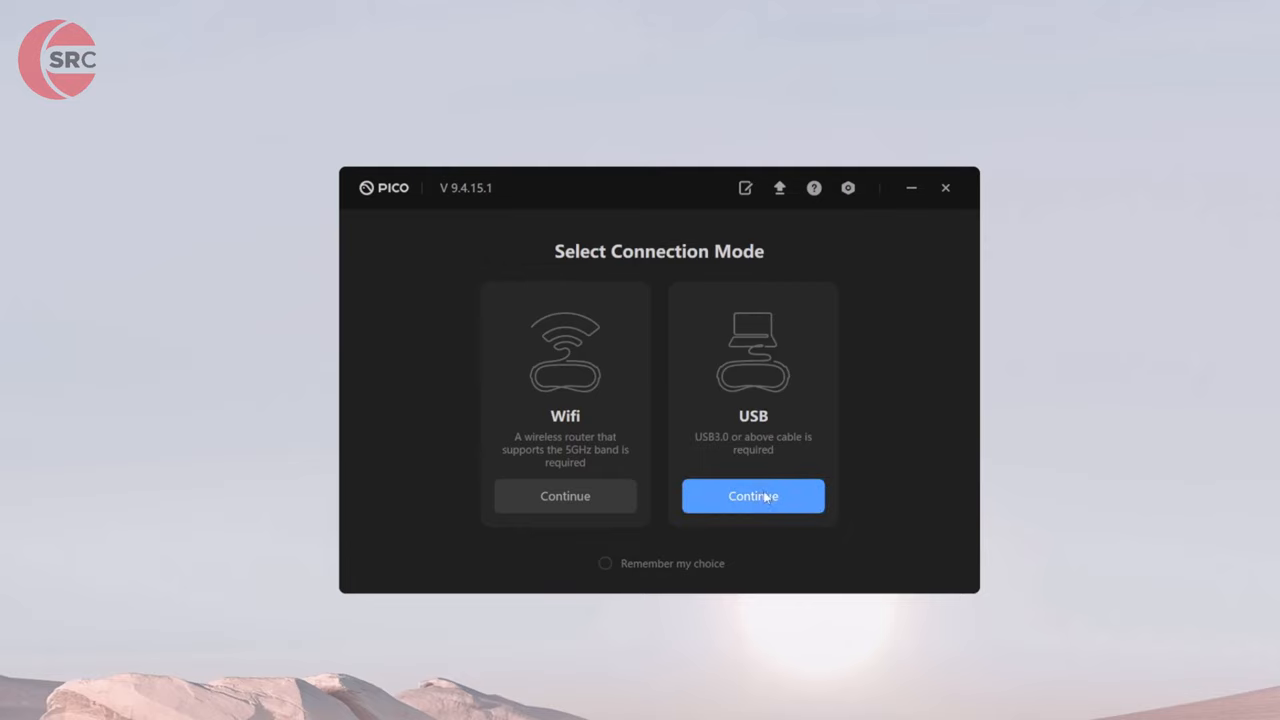
# Choose wired USB mode and confirm the USB 3.0 port to start streaming.
pyautogui.click(752, 496)
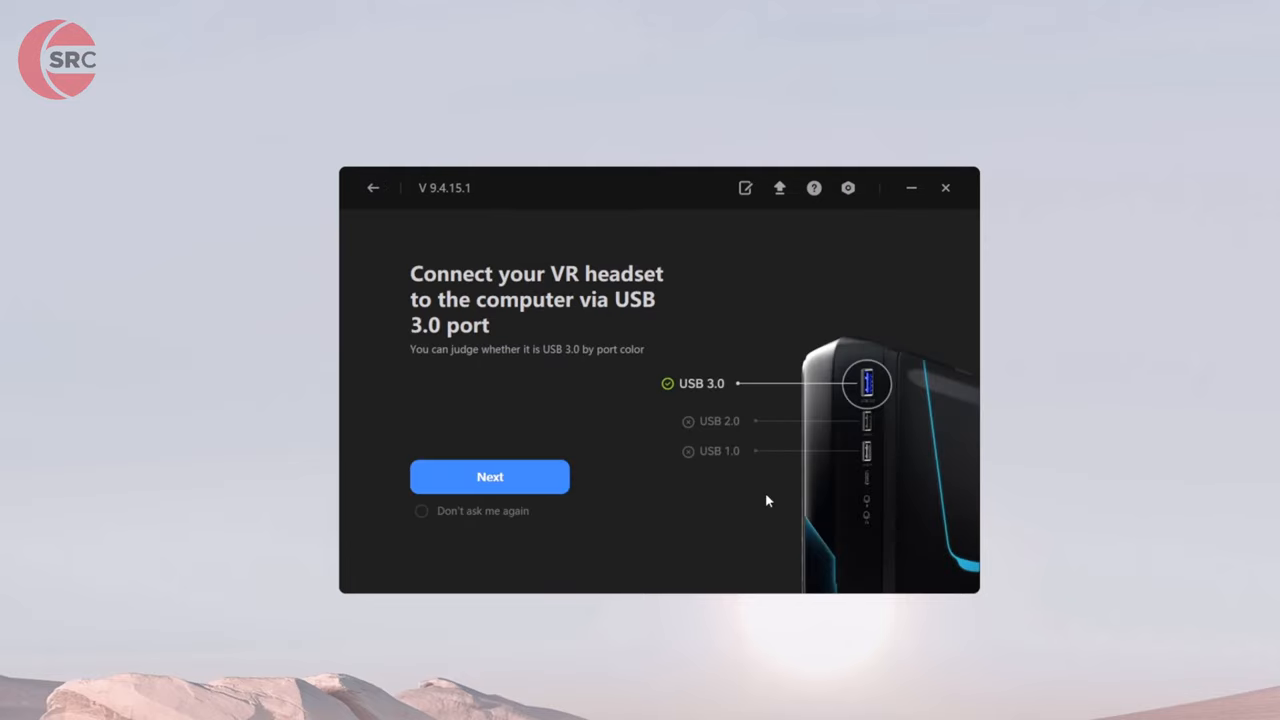
pyautogui.click(488, 476)
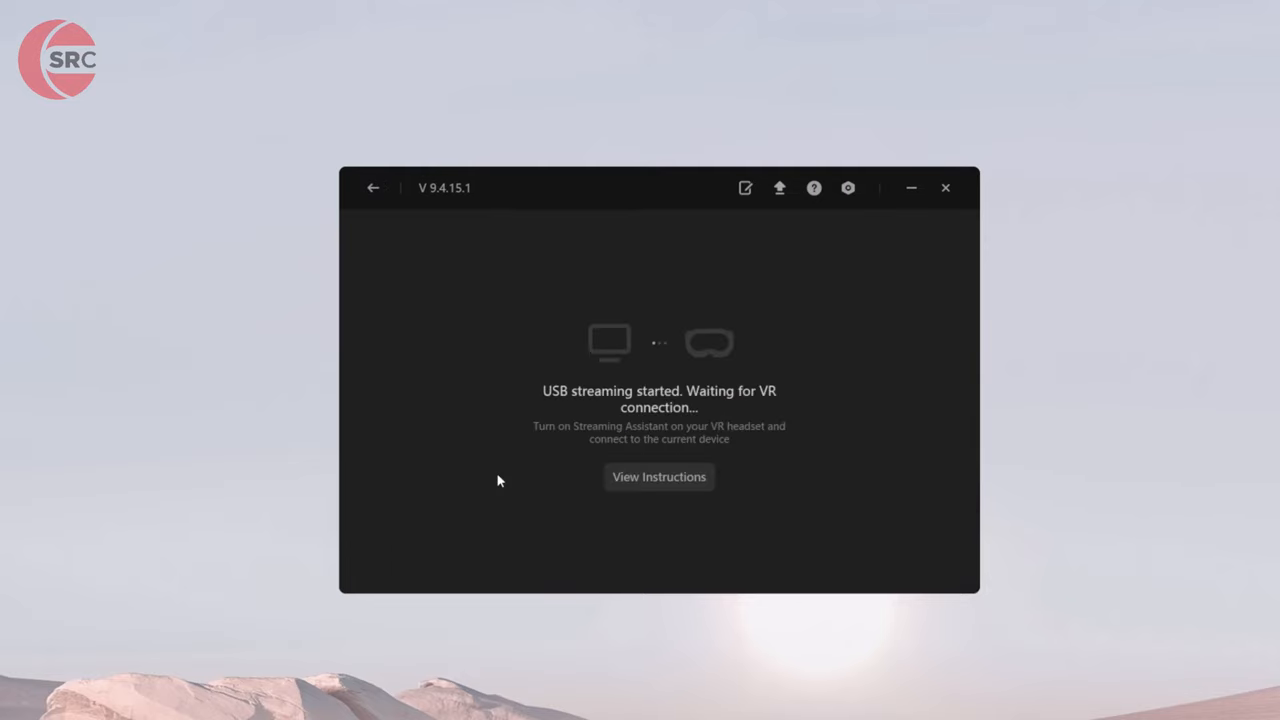
pyautogui.moveTo(770, 426)
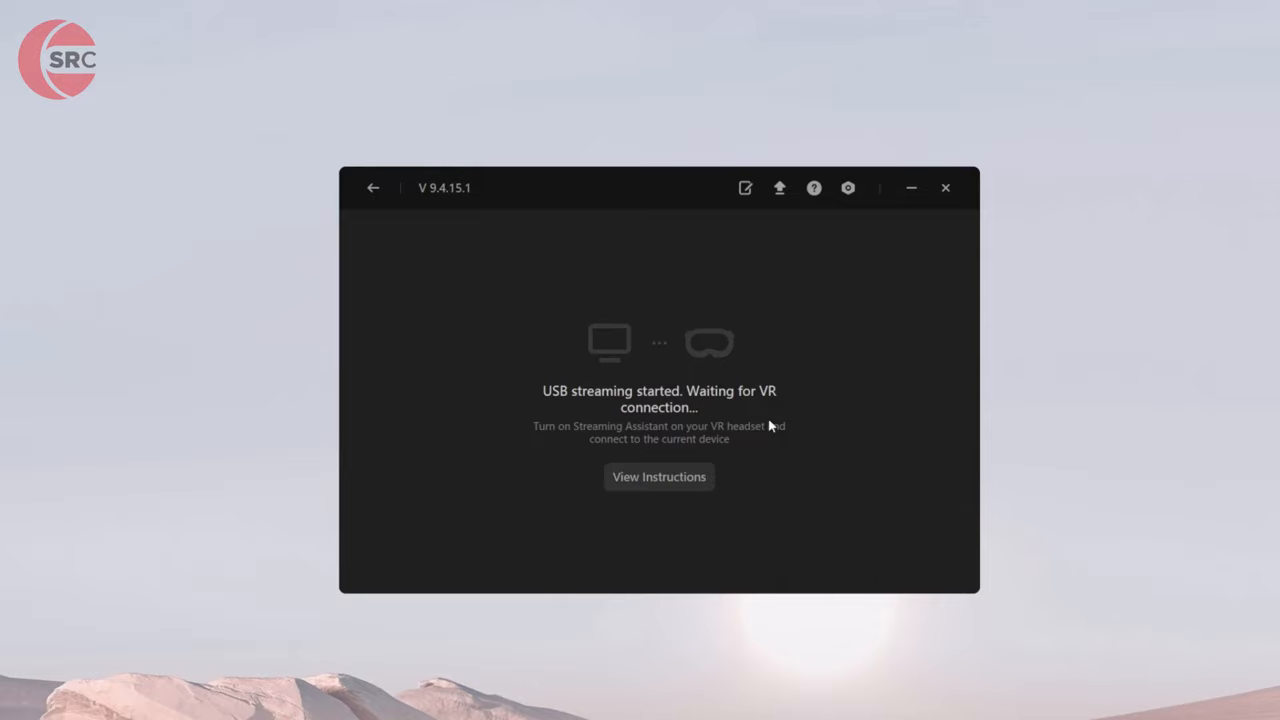
pyautogui.moveTo(880, 434)
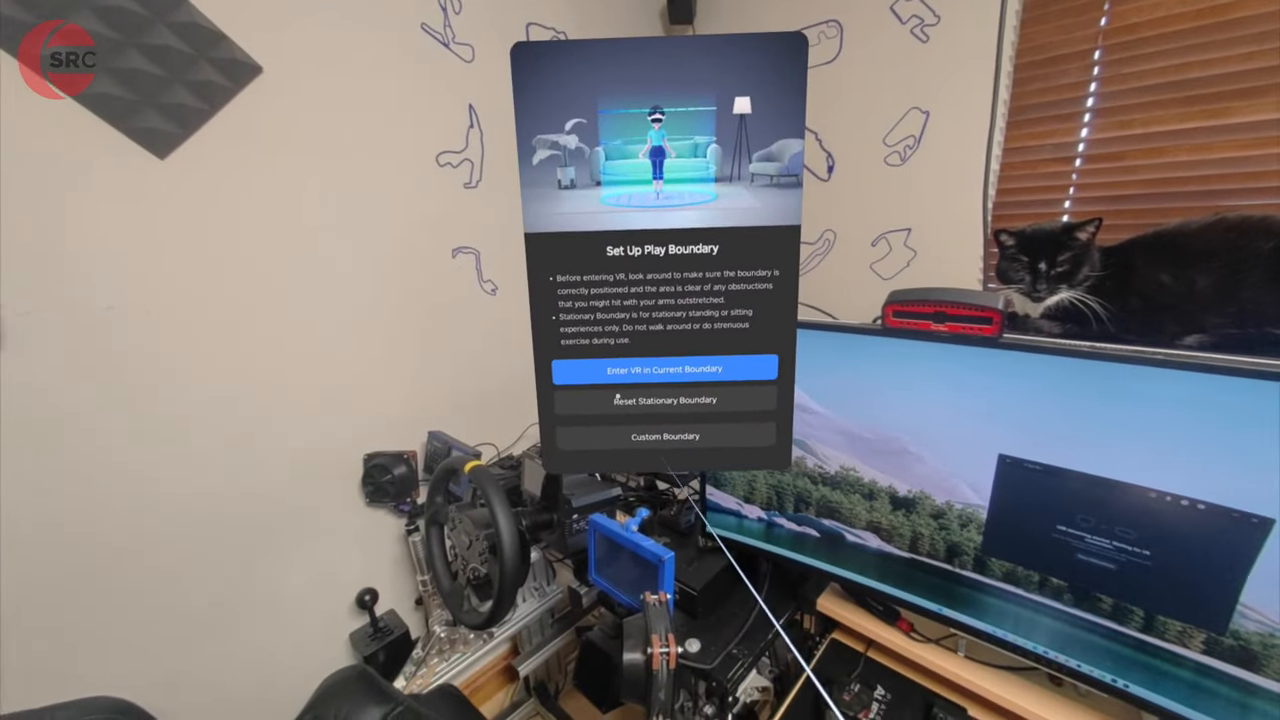
# Enter VR with the current boundary and launch Streaming Assistant from the headset dock.
pyautogui.click(664, 400)
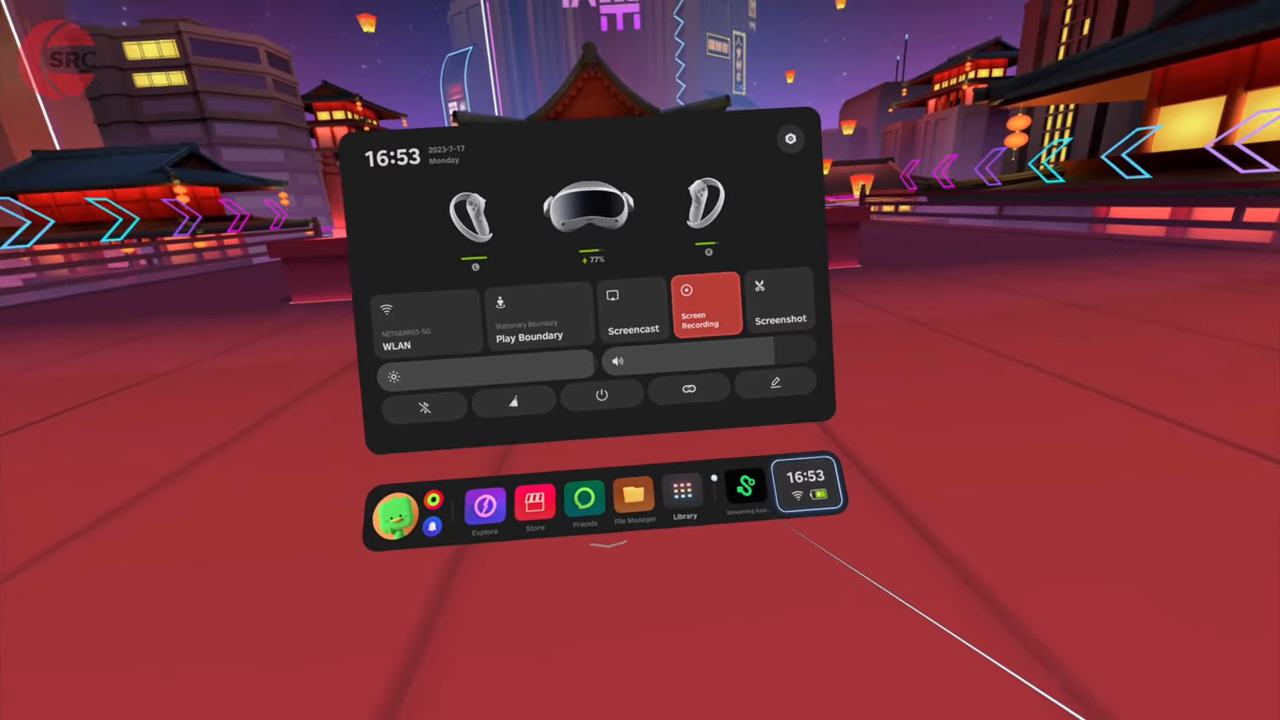
pyautogui.click(684, 496)
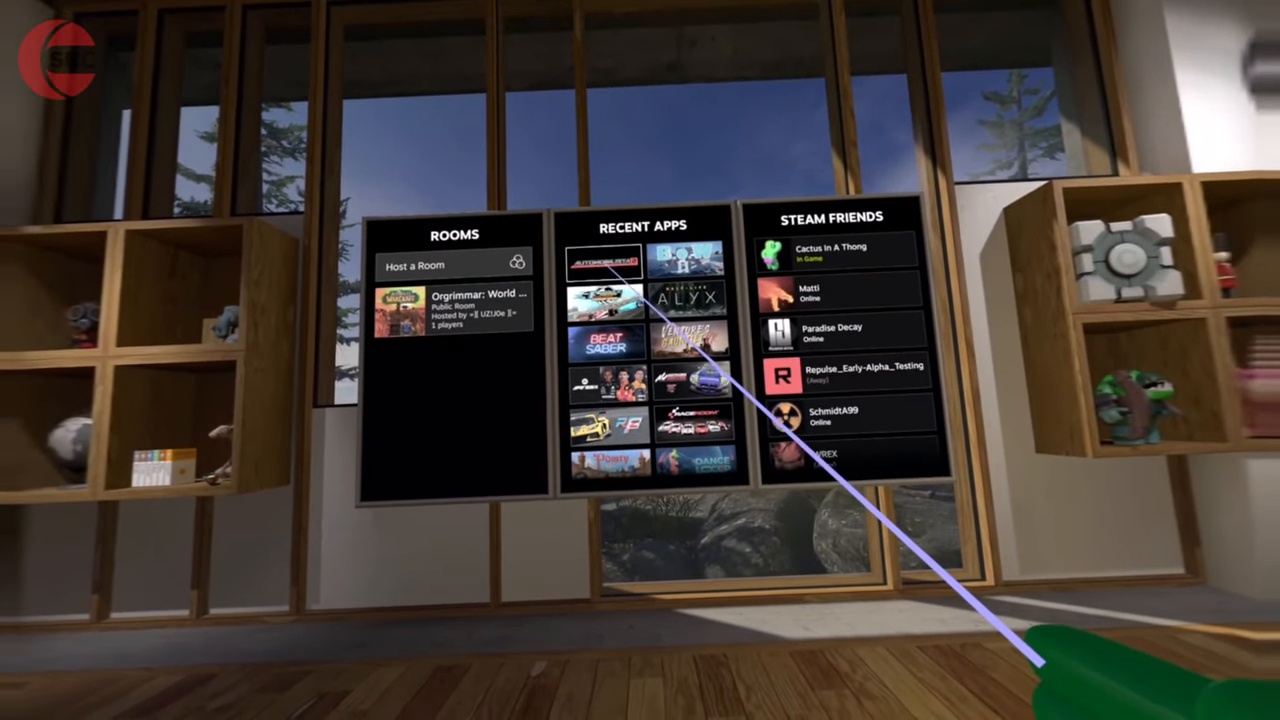
# Pick Automobilista 2 from Recent Apps and launch it.
pyautogui.click(604, 264)
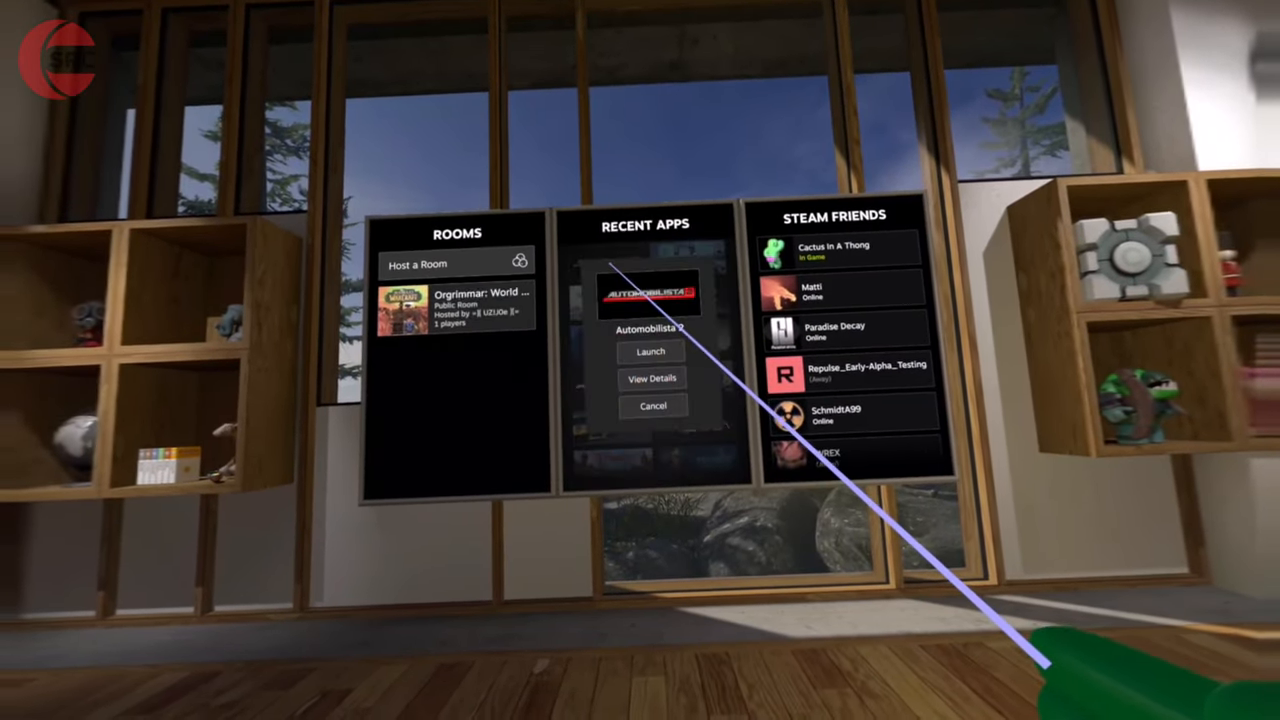
pyautogui.click(650, 352)
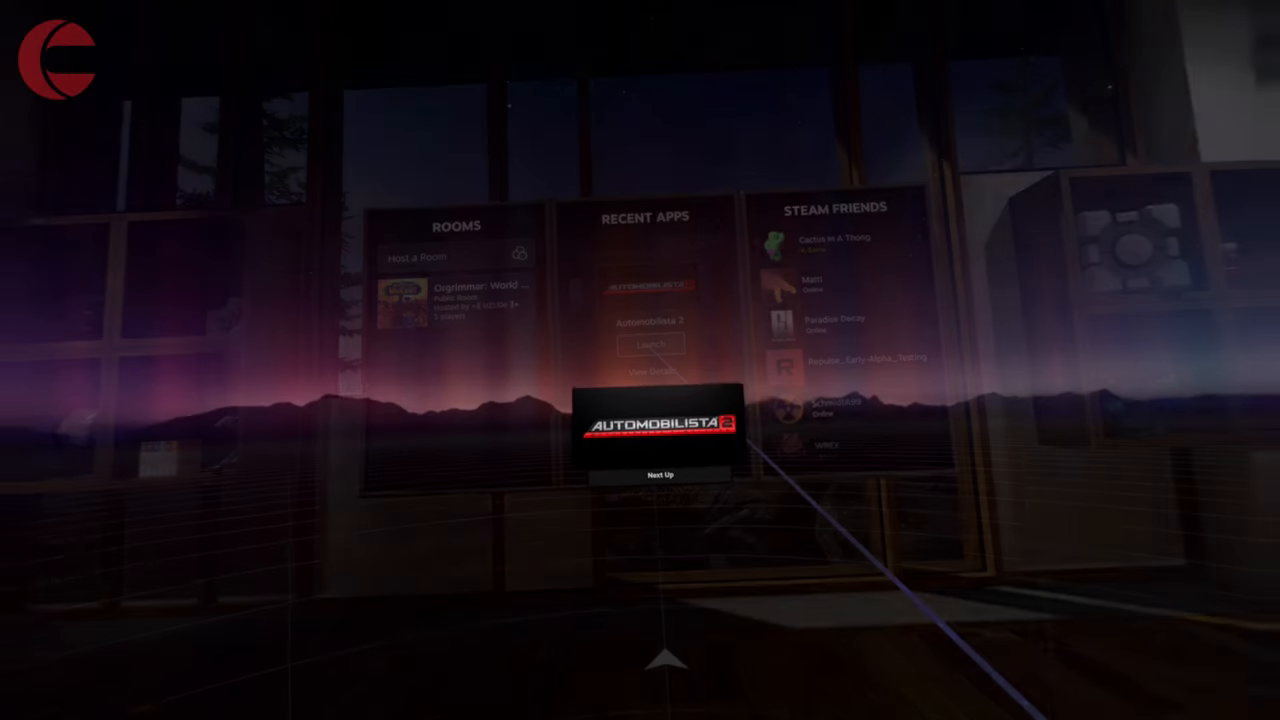
pyautogui.click(652, 344)
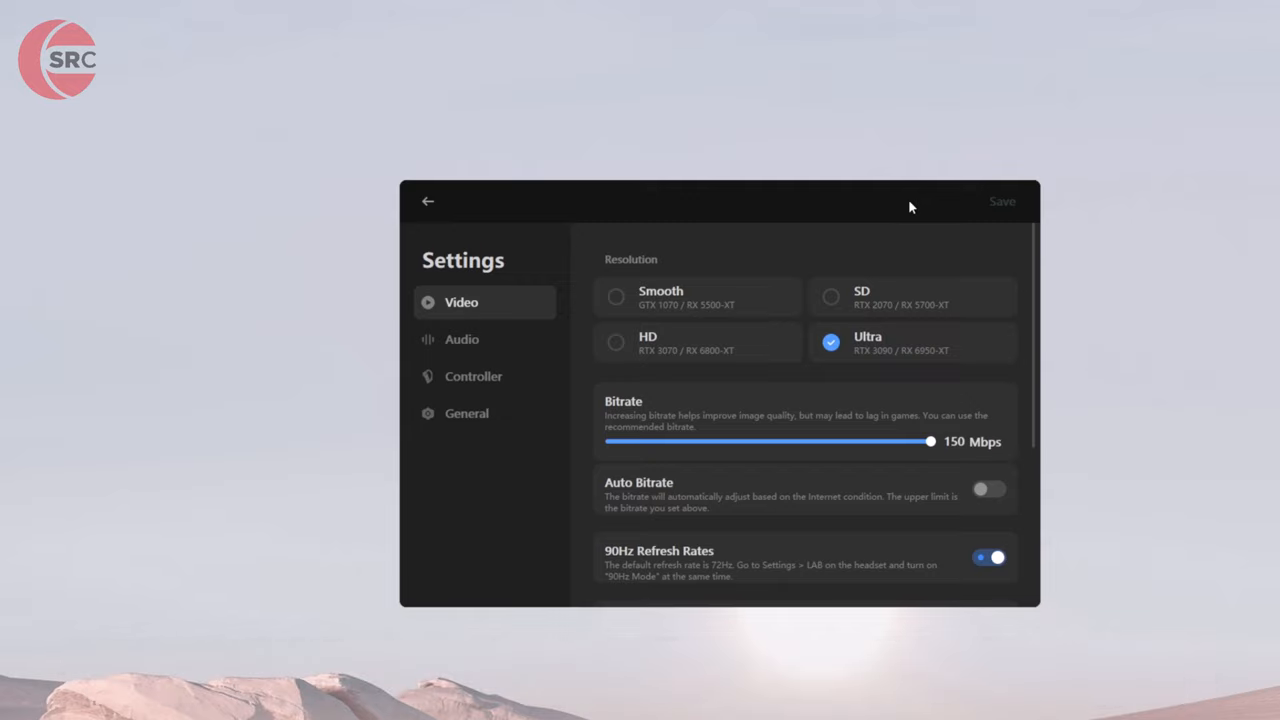
pyautogui.moveTo(712, 248)
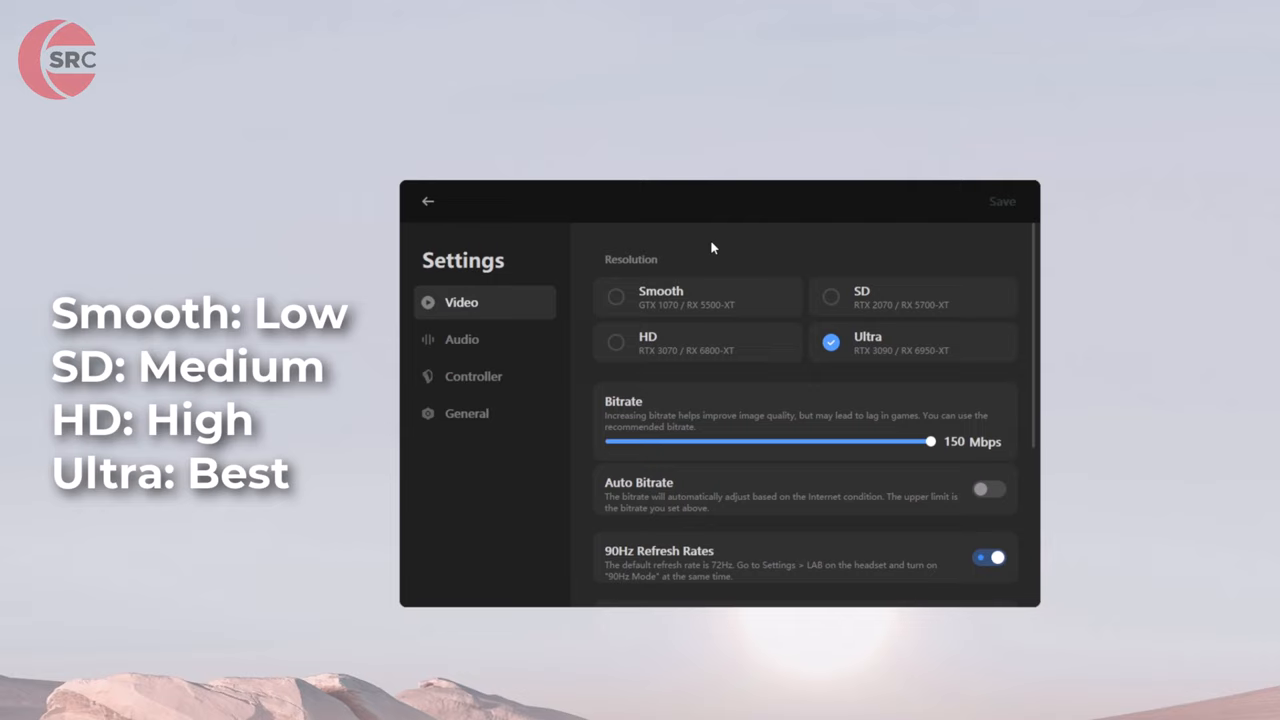
pyautogui.moveTo(684, 348)
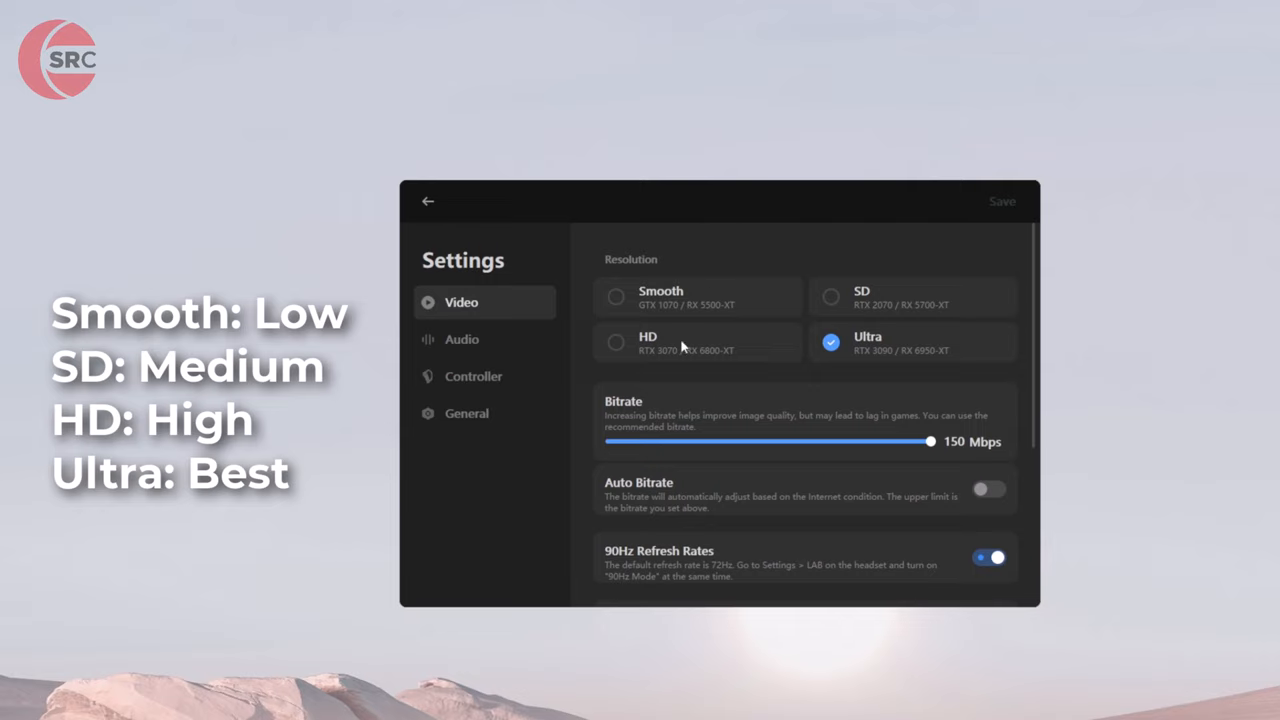
# Lower the streaming resolution to HD (100 Mbps) and save the video settings.
pyautogui.click(616, 342)
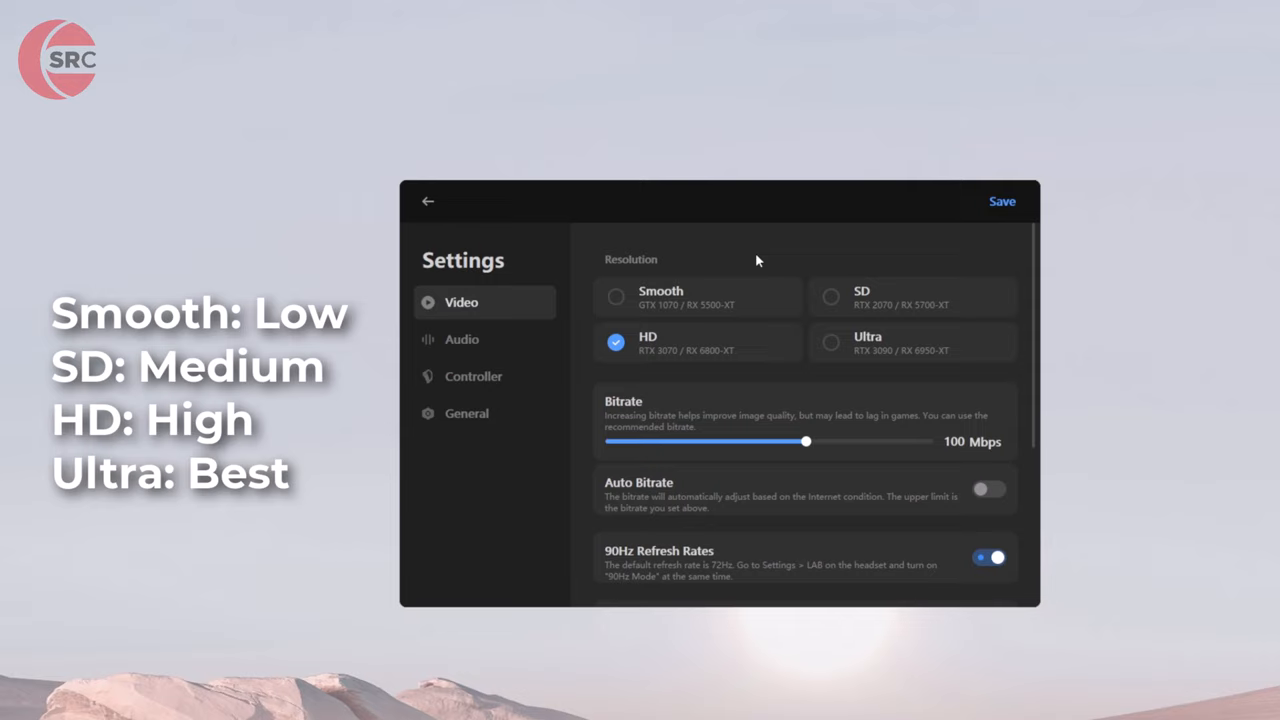
pyautogui.click(428, 200)
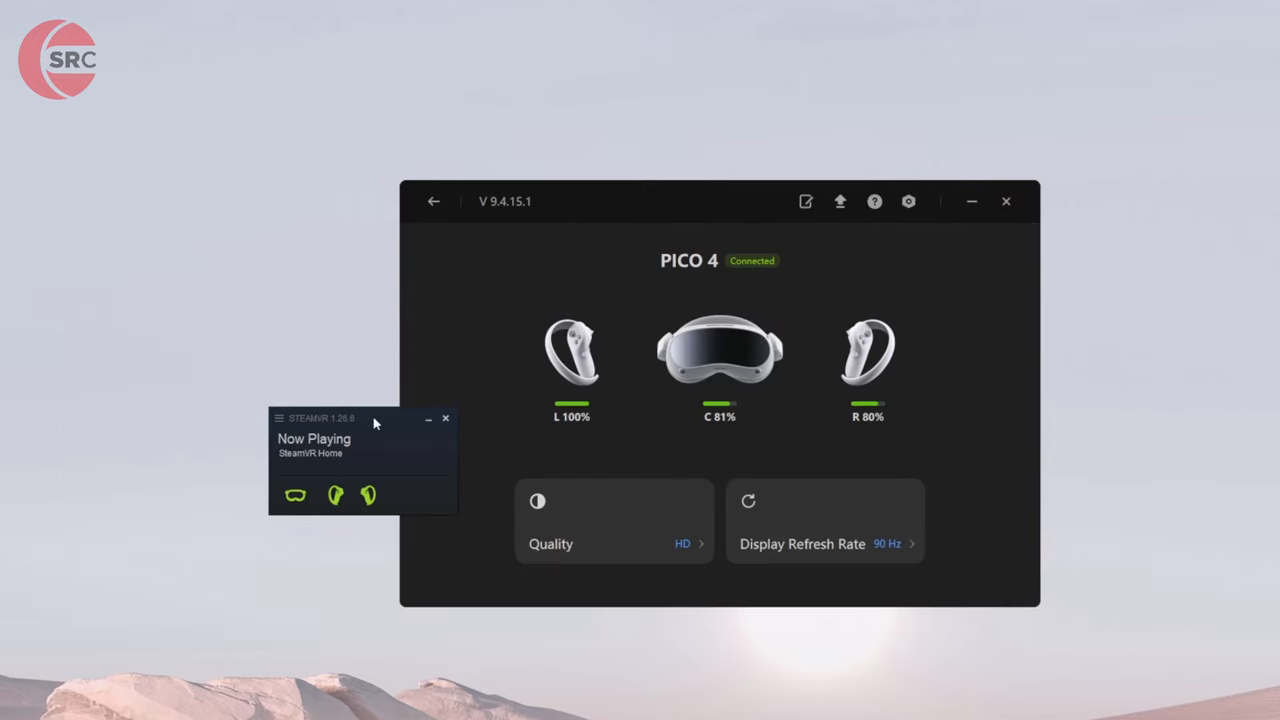
pyautogui.click(280, 418)
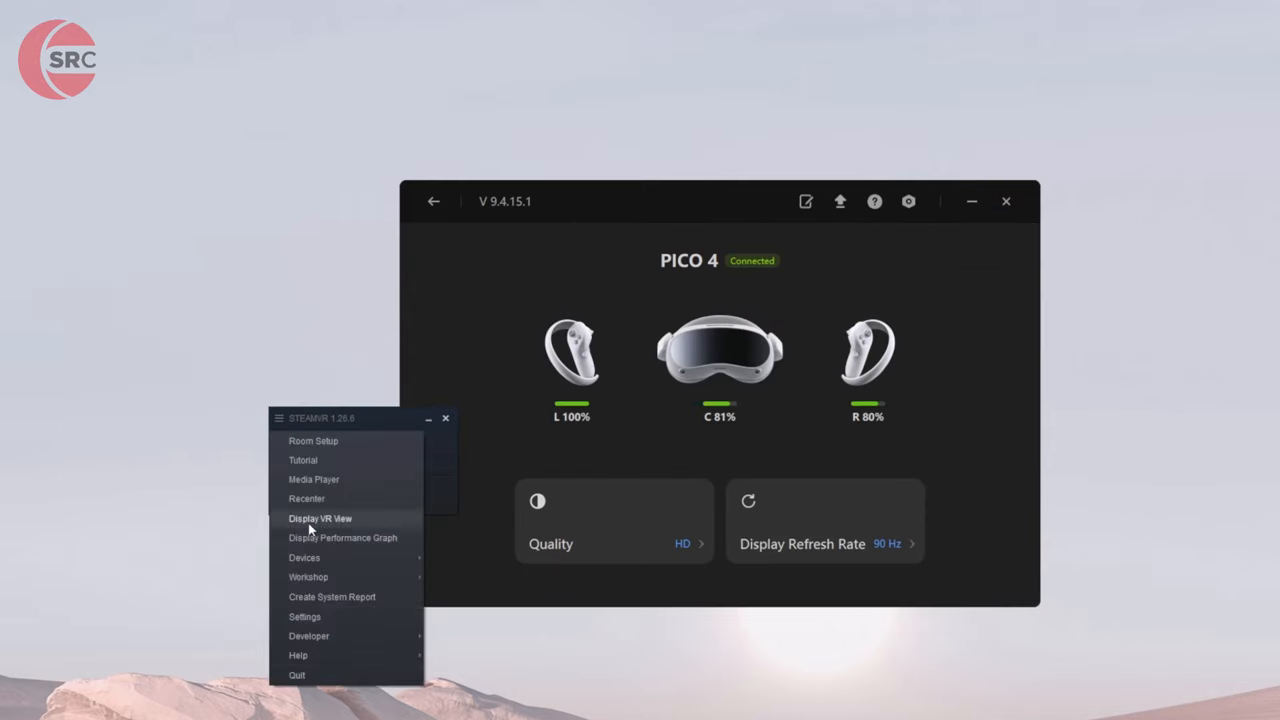
pyautogui.click(304, 616)
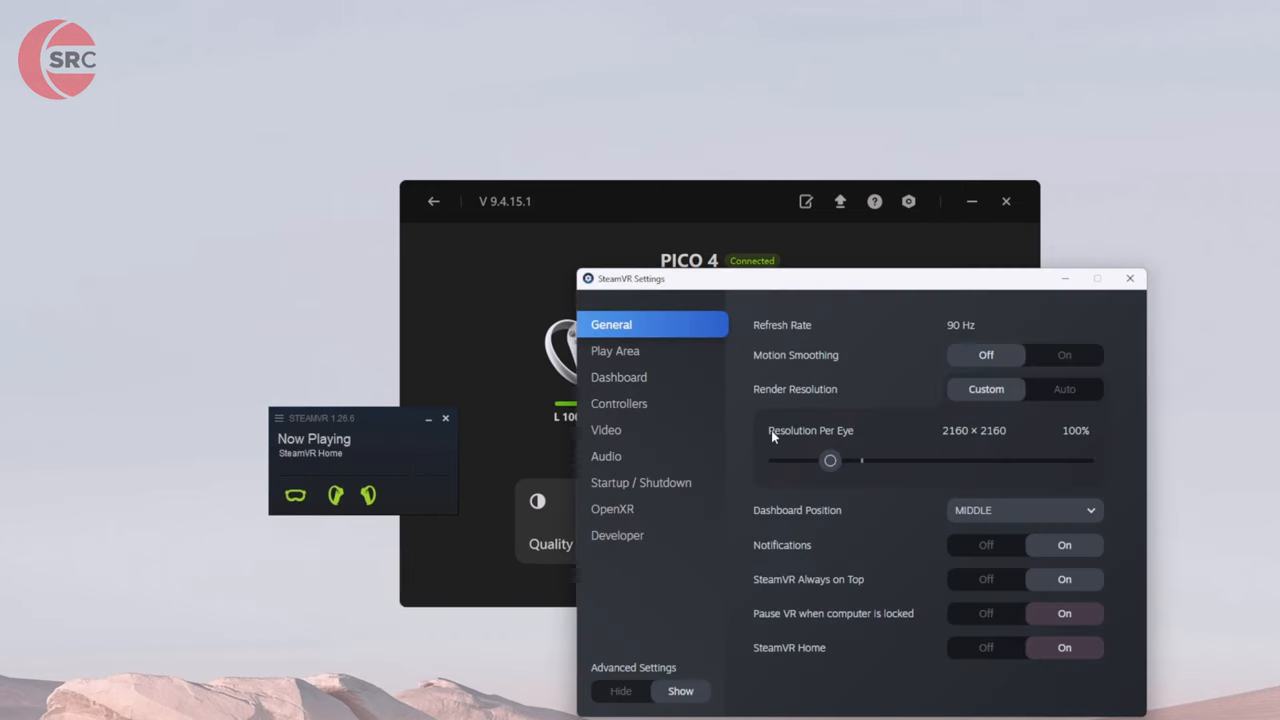
pyautogui.moveTo(838, 428)
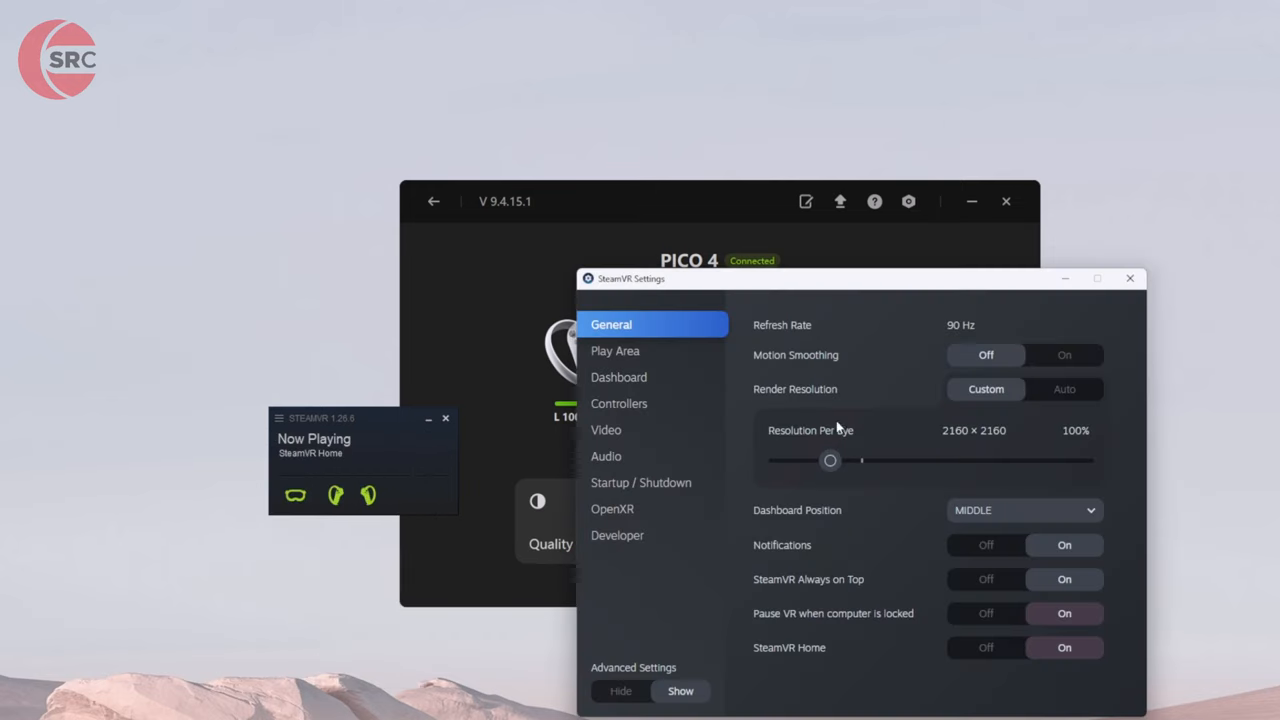
pyautogui.moveTo(890, 412)
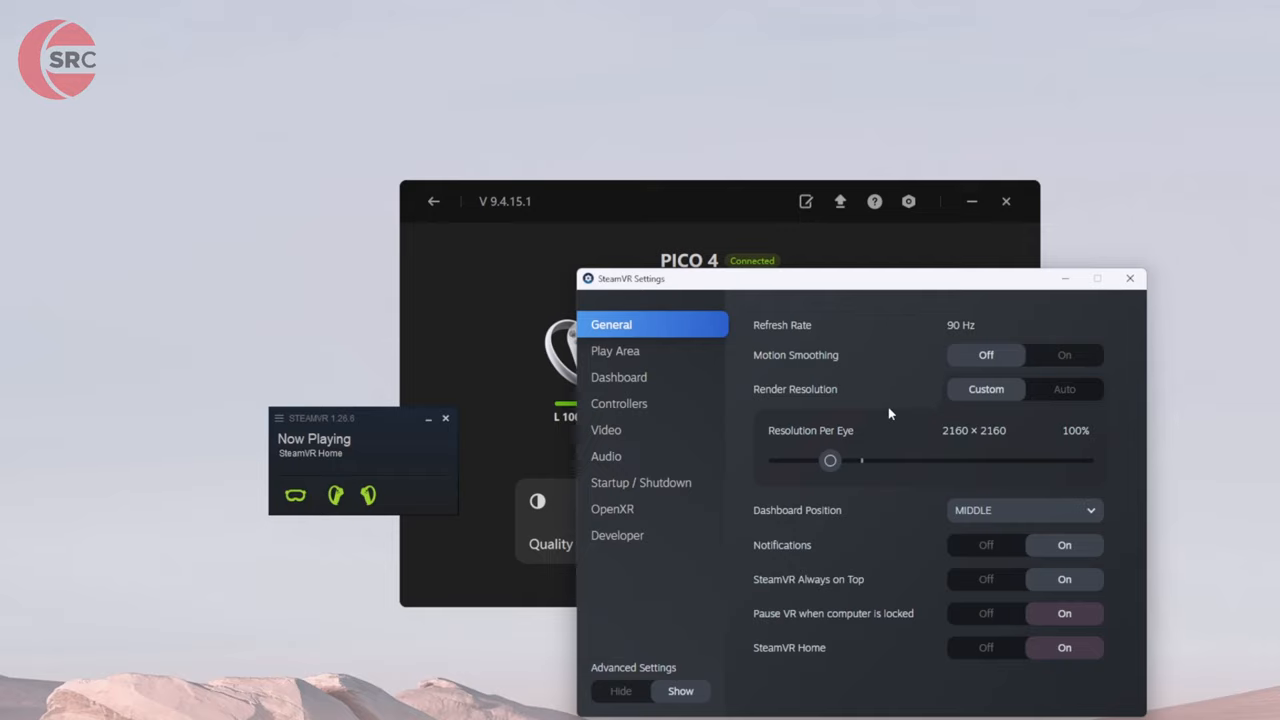
pyautogui.click(1128, 278)
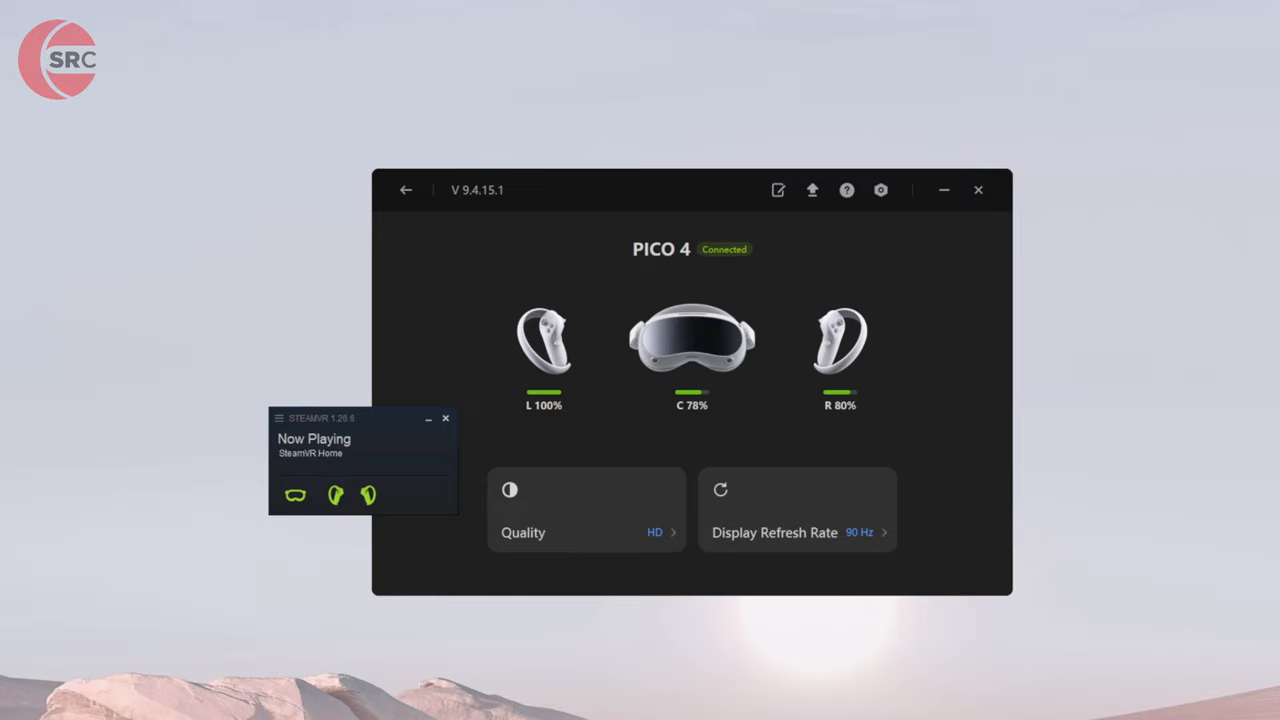
pyautogui.moveTo(332, 632)
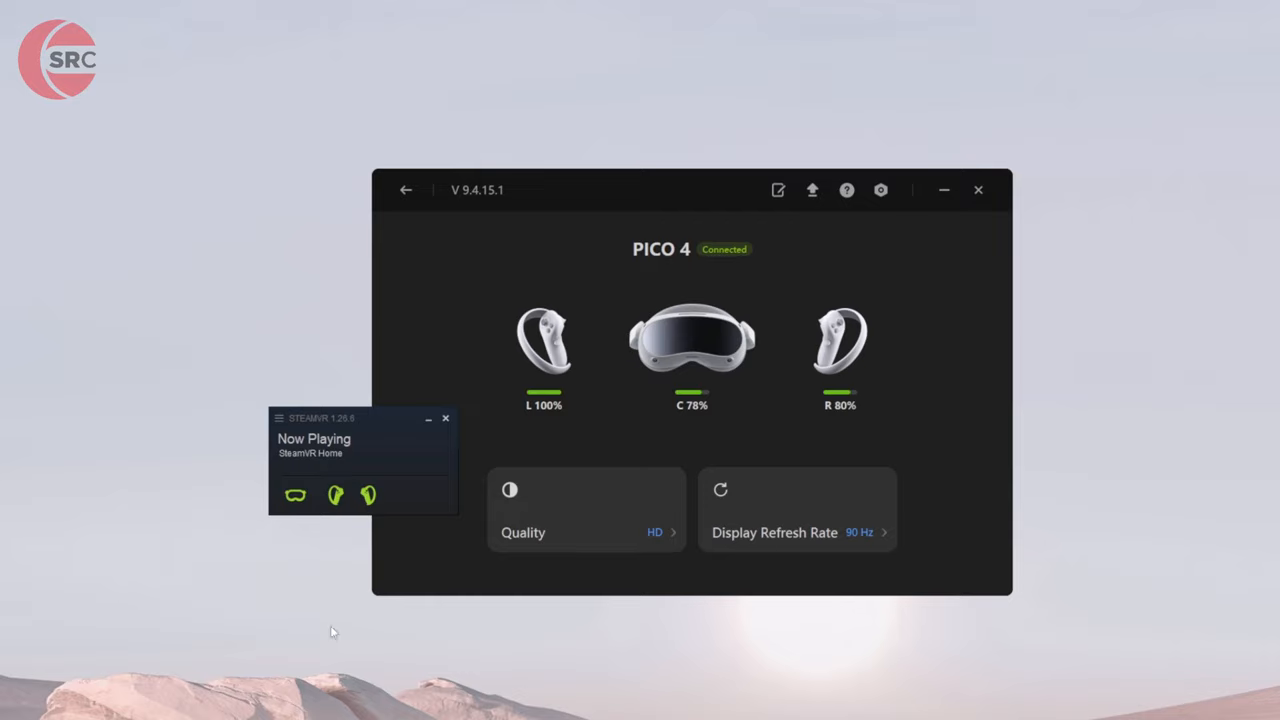
# Exit the VR session, set quality to Ultra, and reopen SteamVR settings to check 2560×2560 per eye.
pyautogui.click(444, 418)
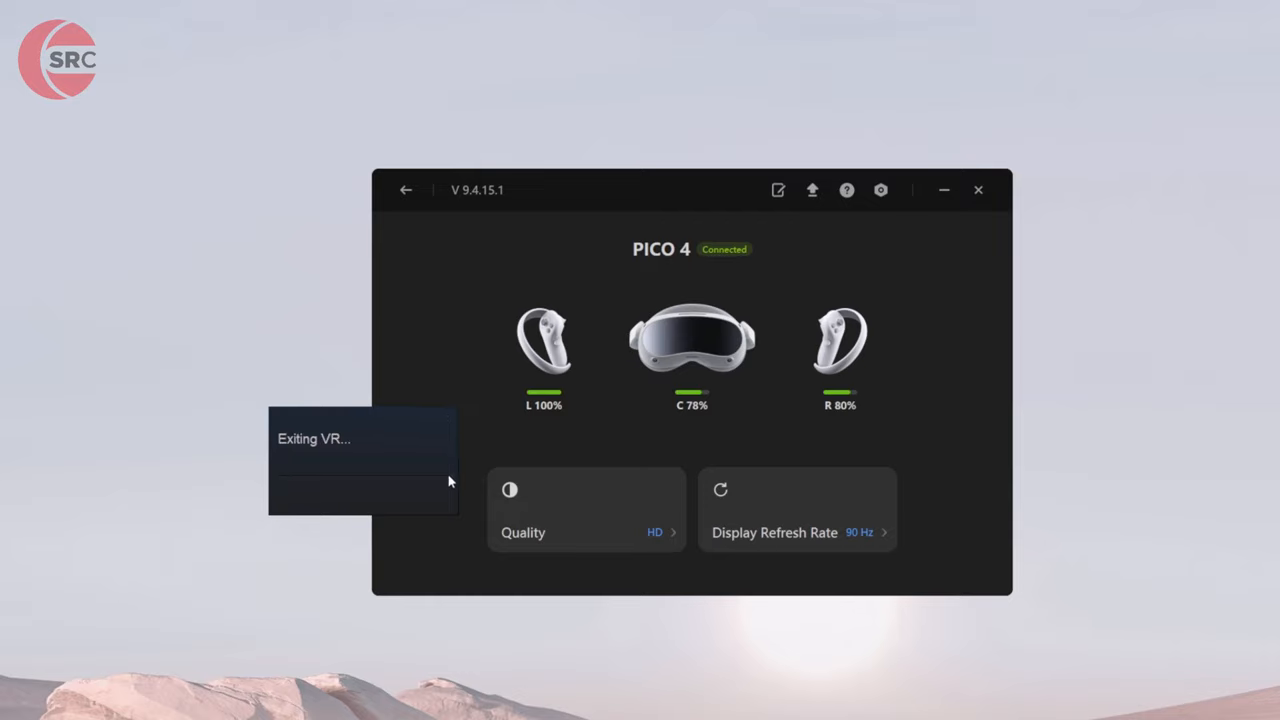
pyautogui.moveTo(656, 540)
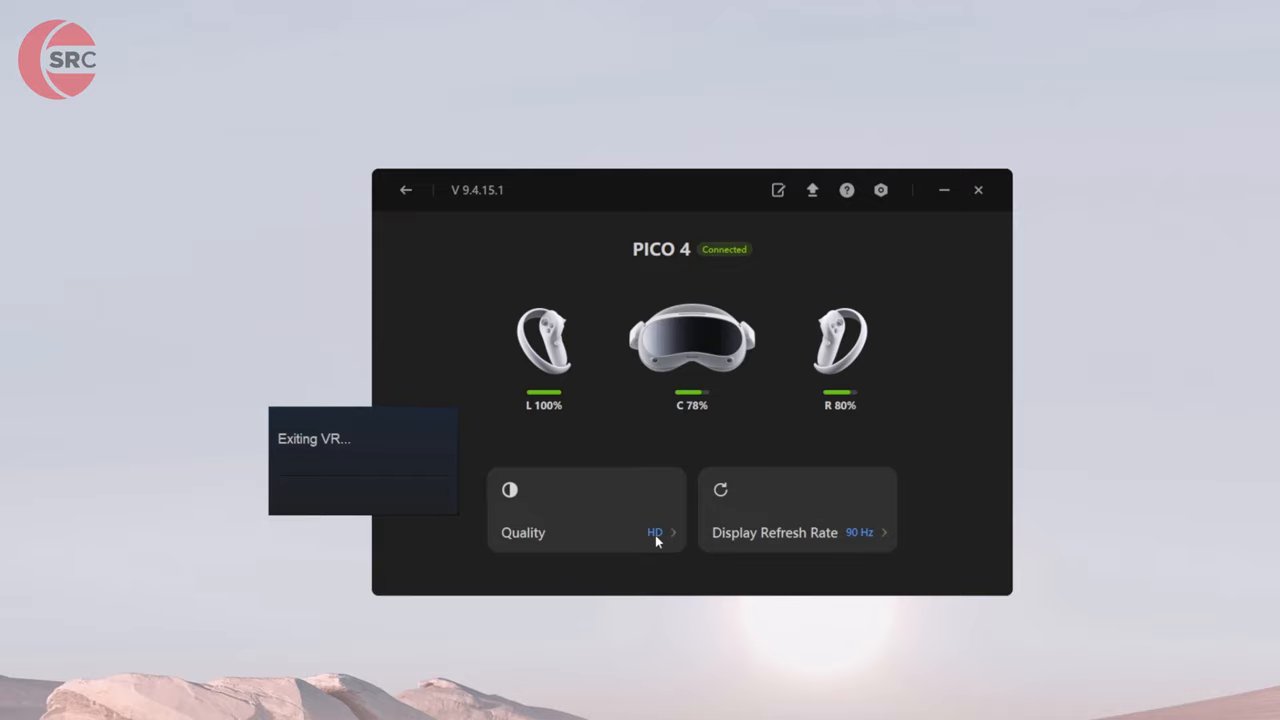
pyautogui.click(656, 532)
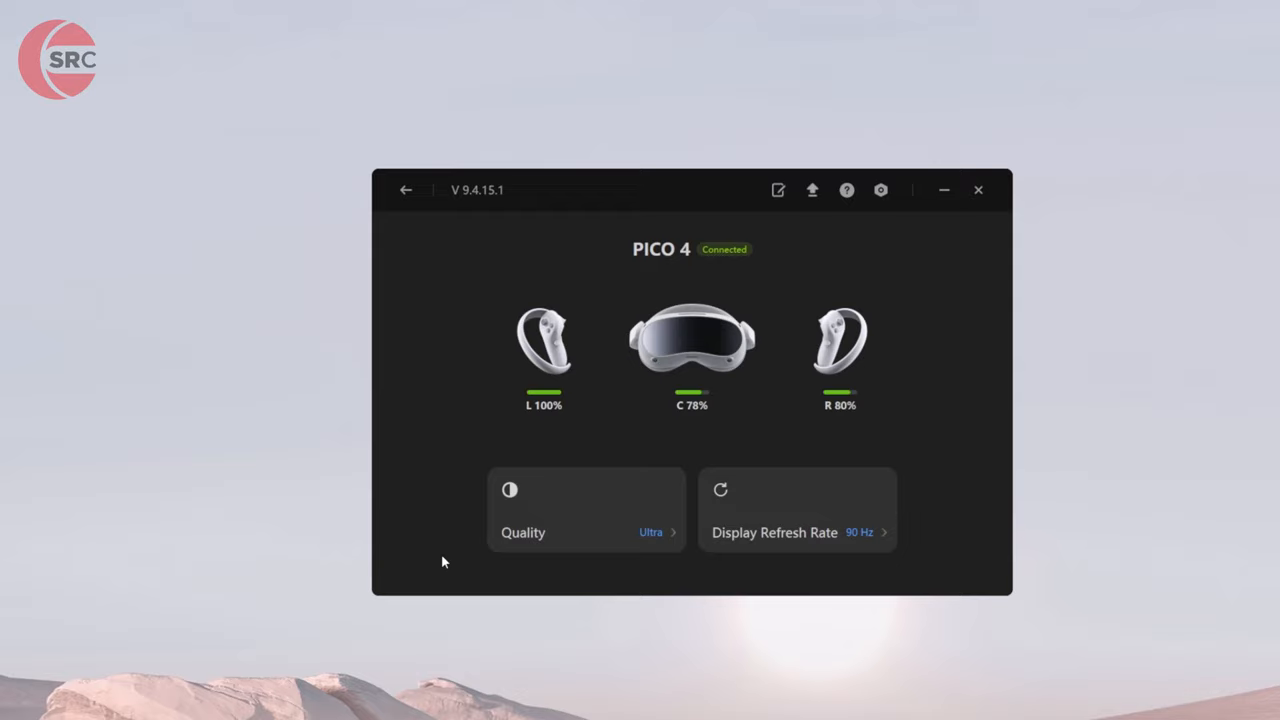
pyautogui.click(284, 418)
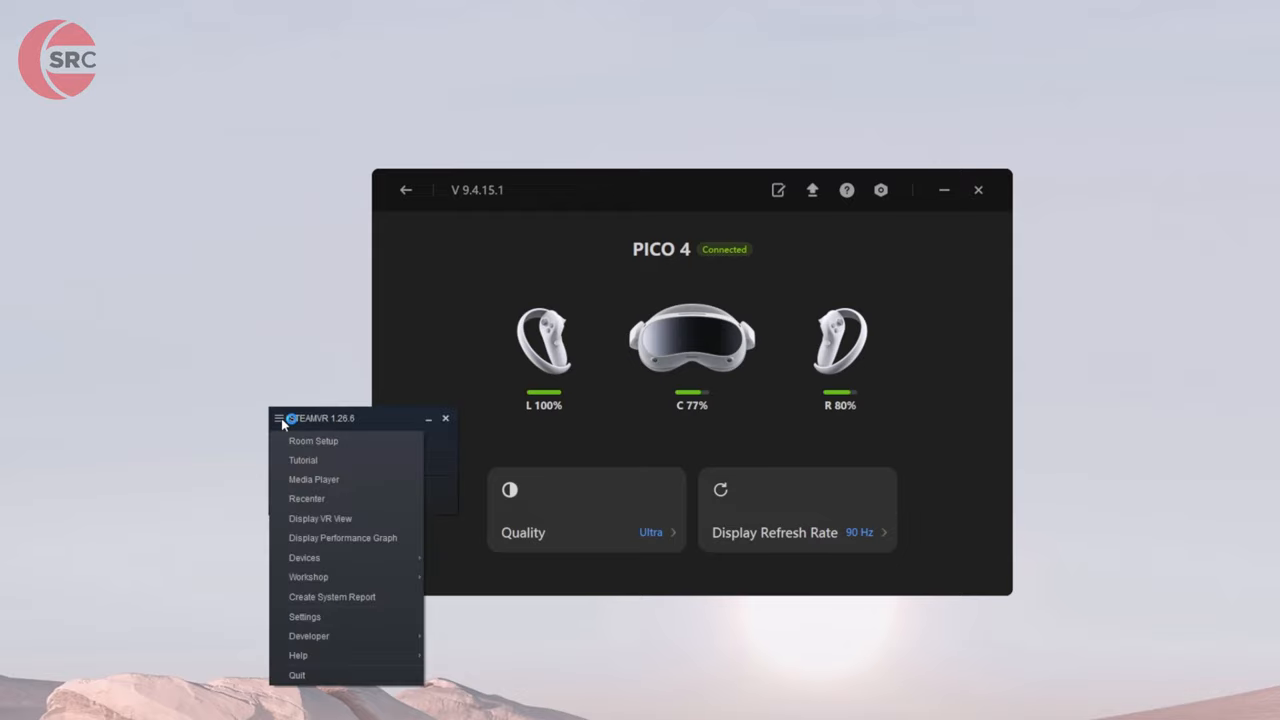
pyautogui.click(304, 616)
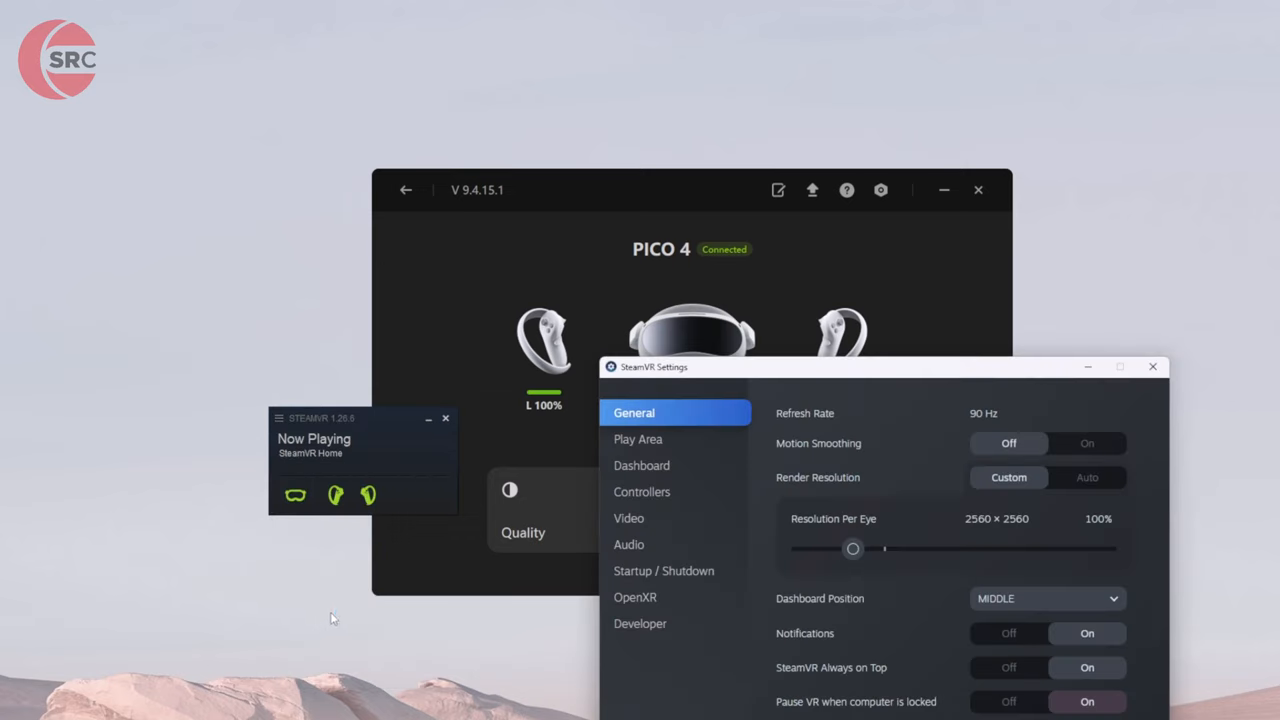
pyautogui.moveTo(956, 532)
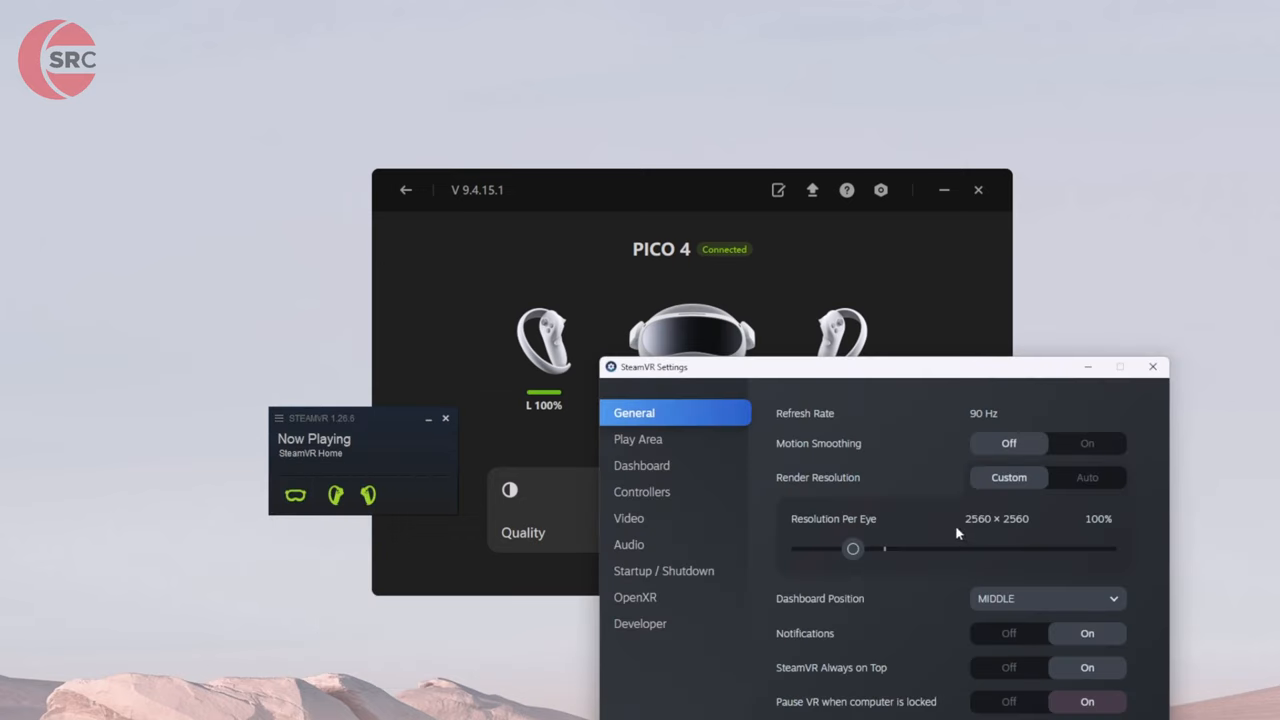
pyautogui.moveTo(944, 530)
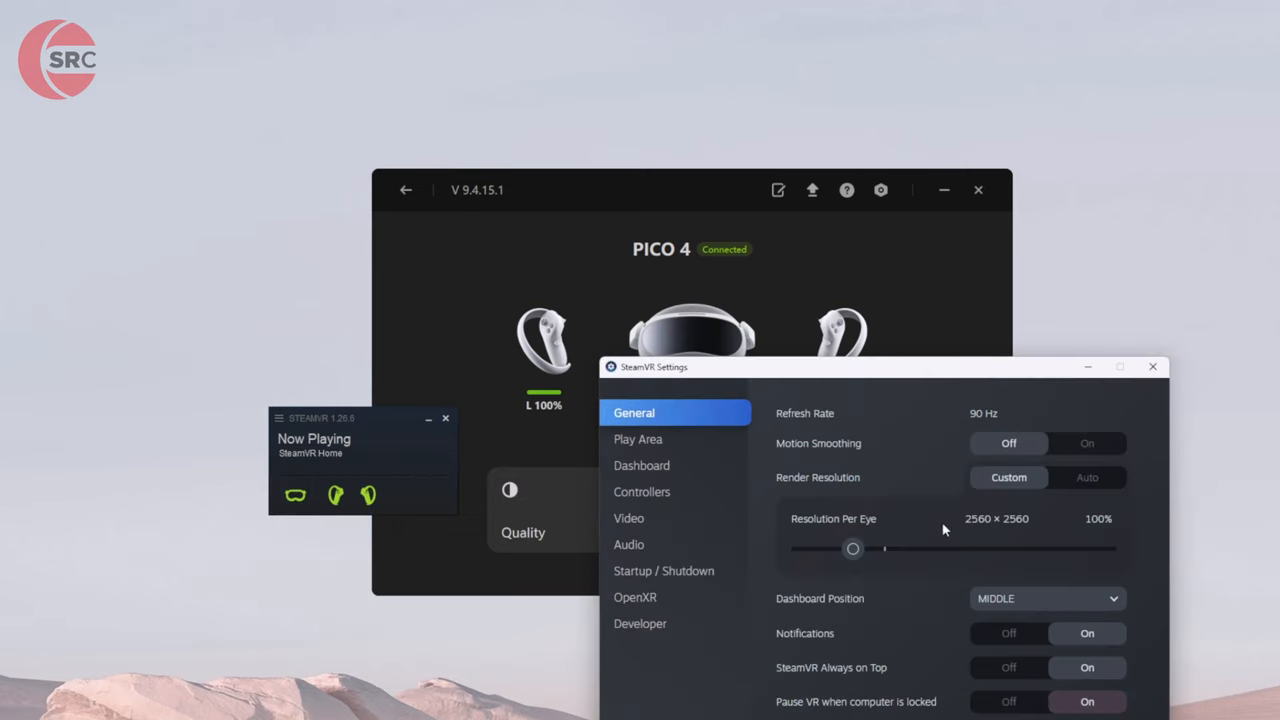
pyautogui.moveTo(1018, 536)
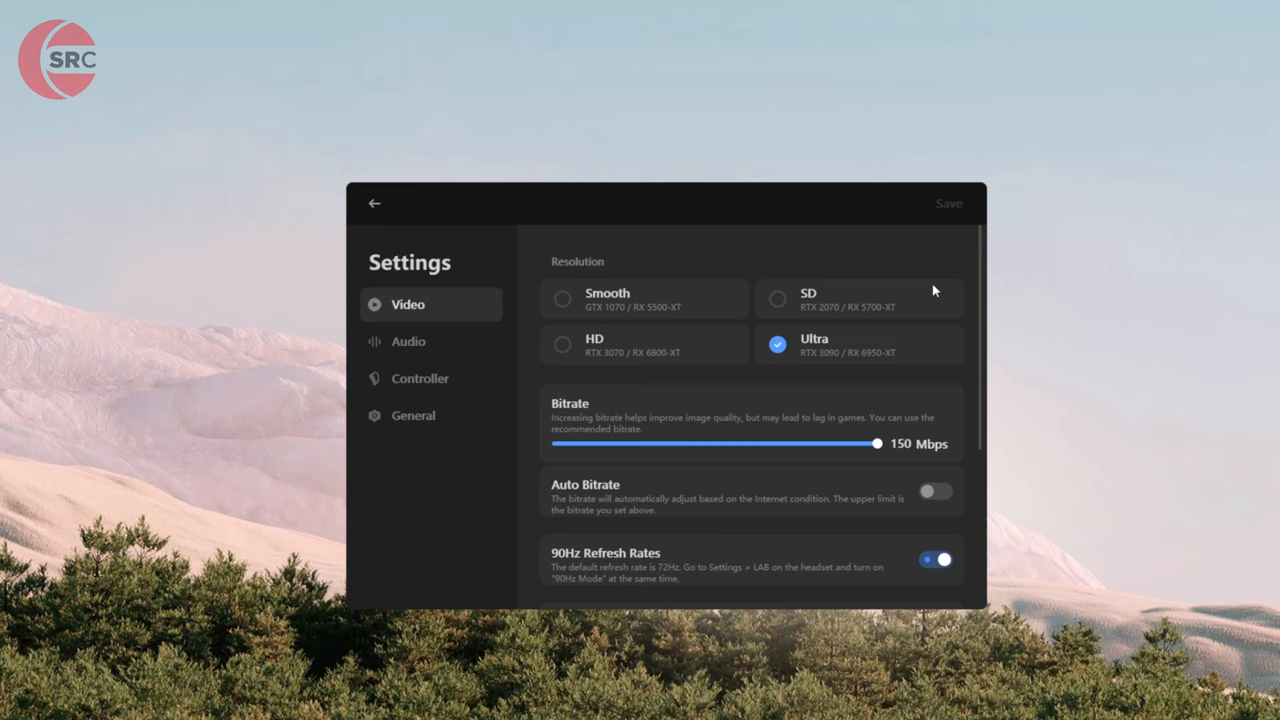
pyautogui.moveTo(812, 424)
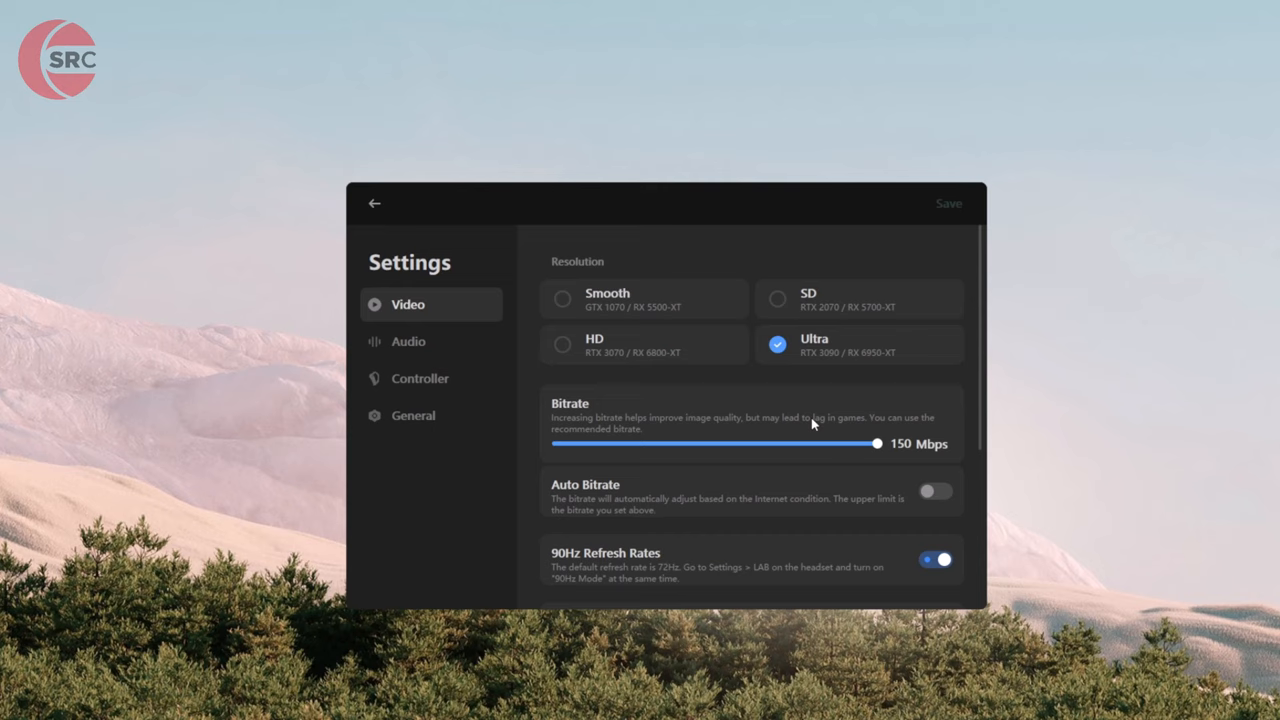
pyautogui.moveTo(880, 448)
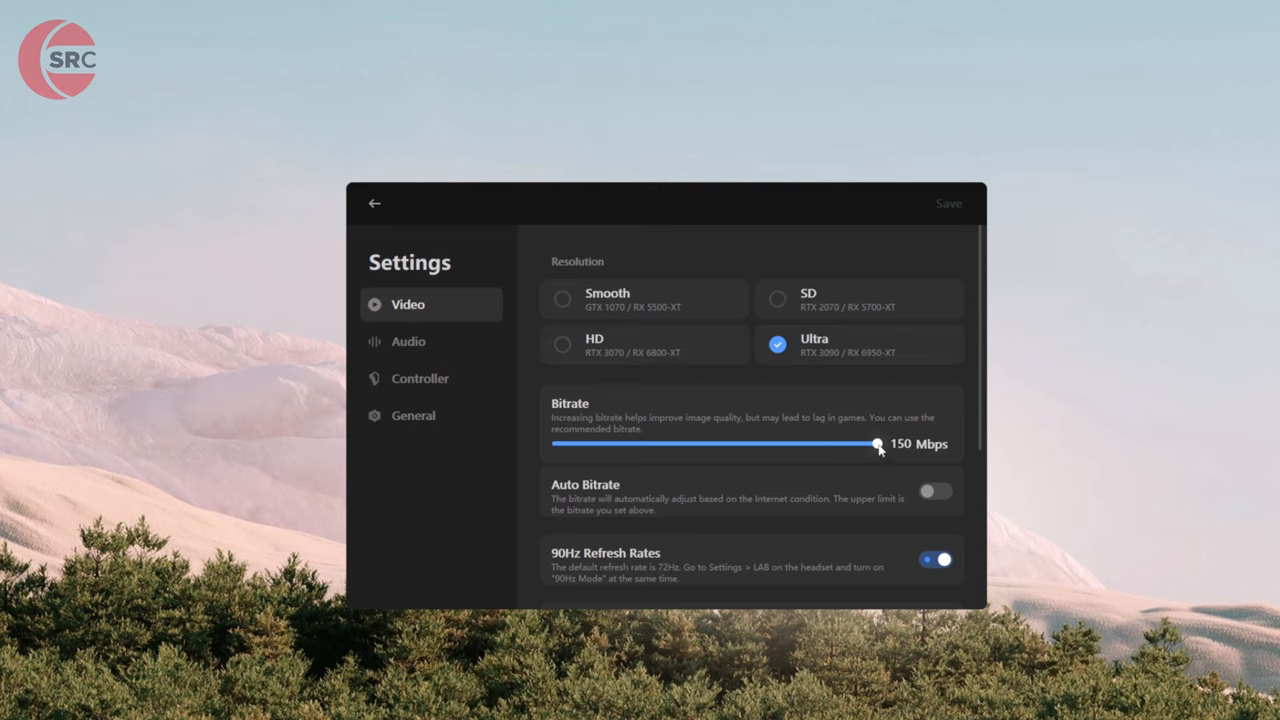
# Nudge the bitrate slider down to 140 Mbps and back up to the 150 Mbps maximum.
pyautogui.moveTo(878, 444); pyautogui.dragTo(852, 444)
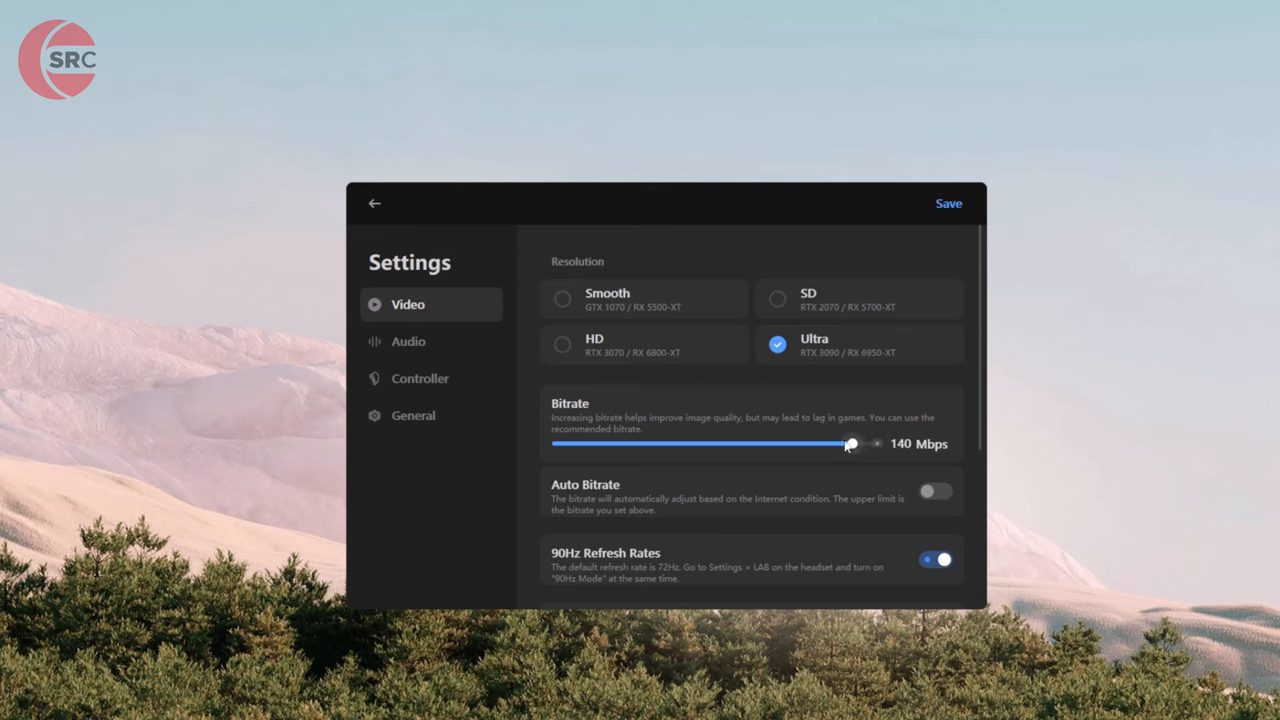
pyautogui.moveTo(850, 444); pyautogui.dragTo(876, 444)
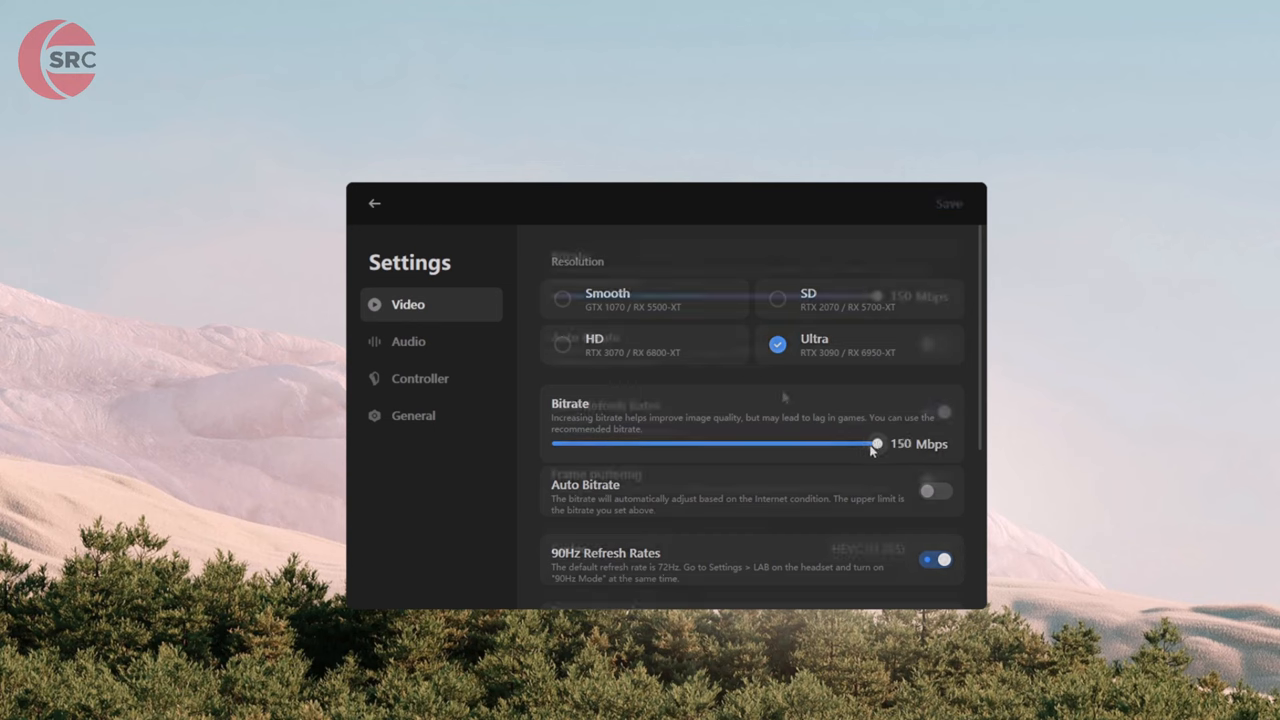
# Enable the 90Hz Refresh Rates toggle lower in the Video settings.
pyautogui.scroll(-3)
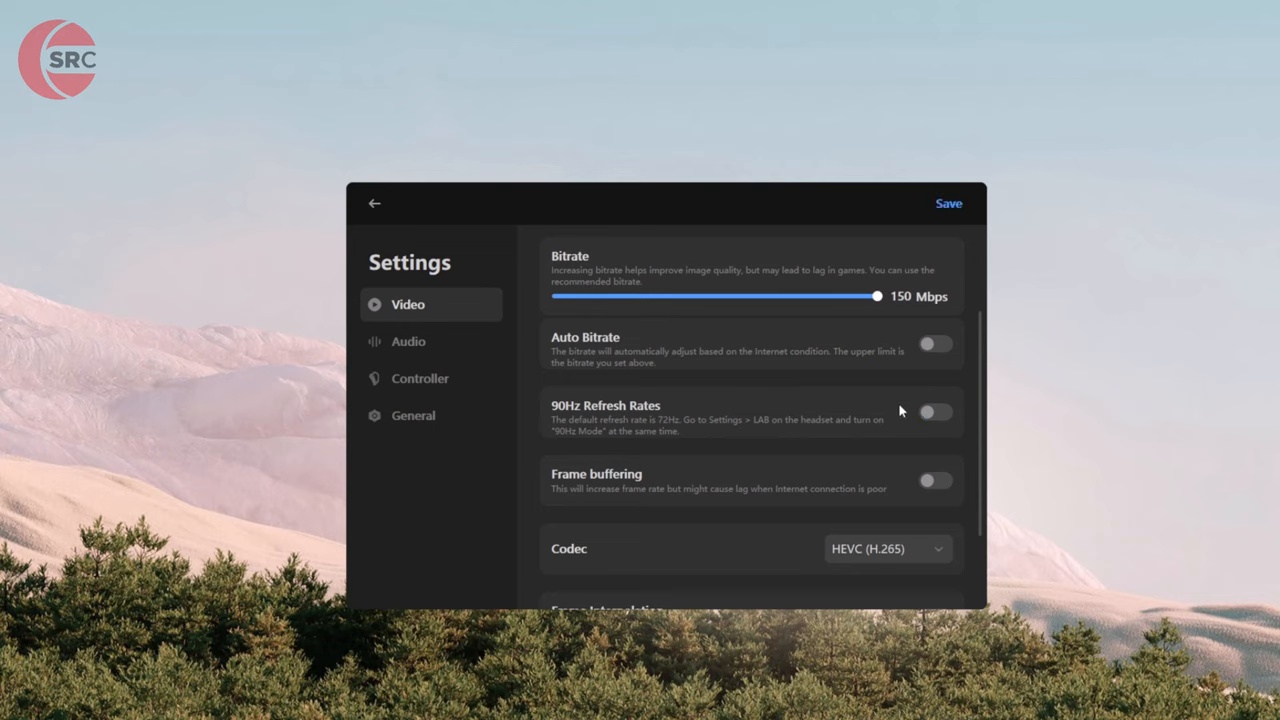
pyautogui.moveTo(884, 404)
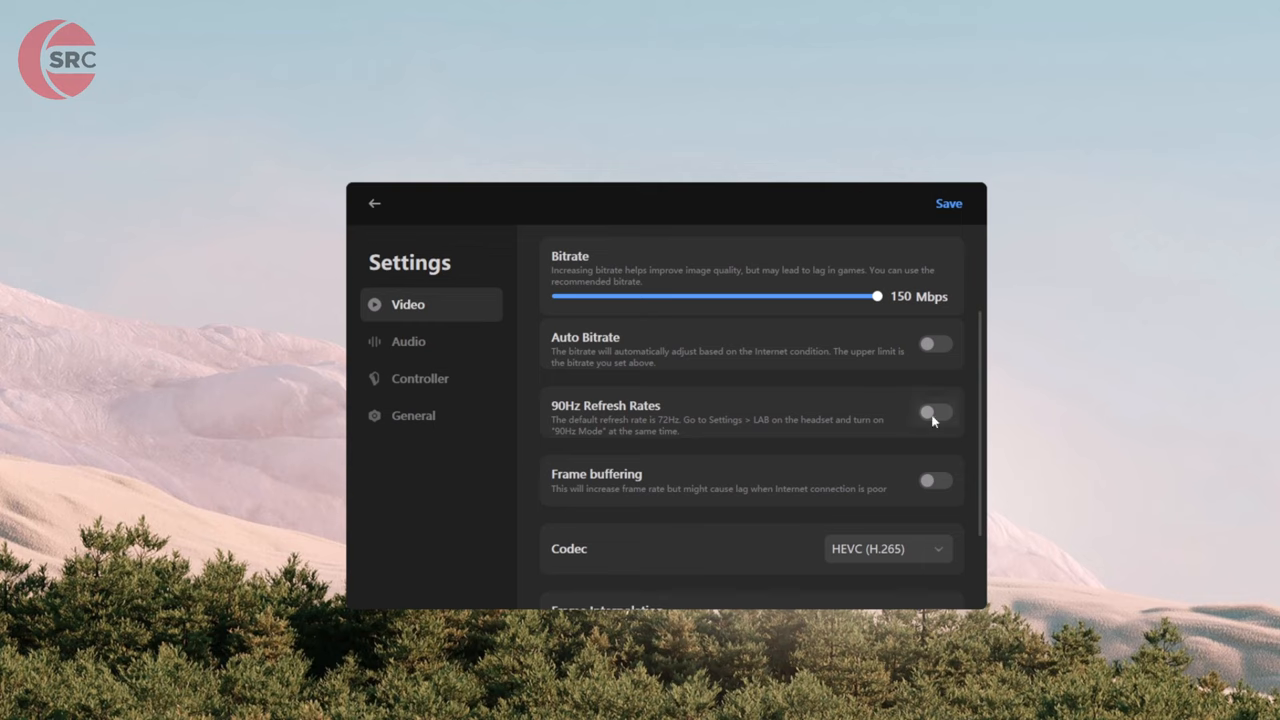
pyautogui.click(936, 412)
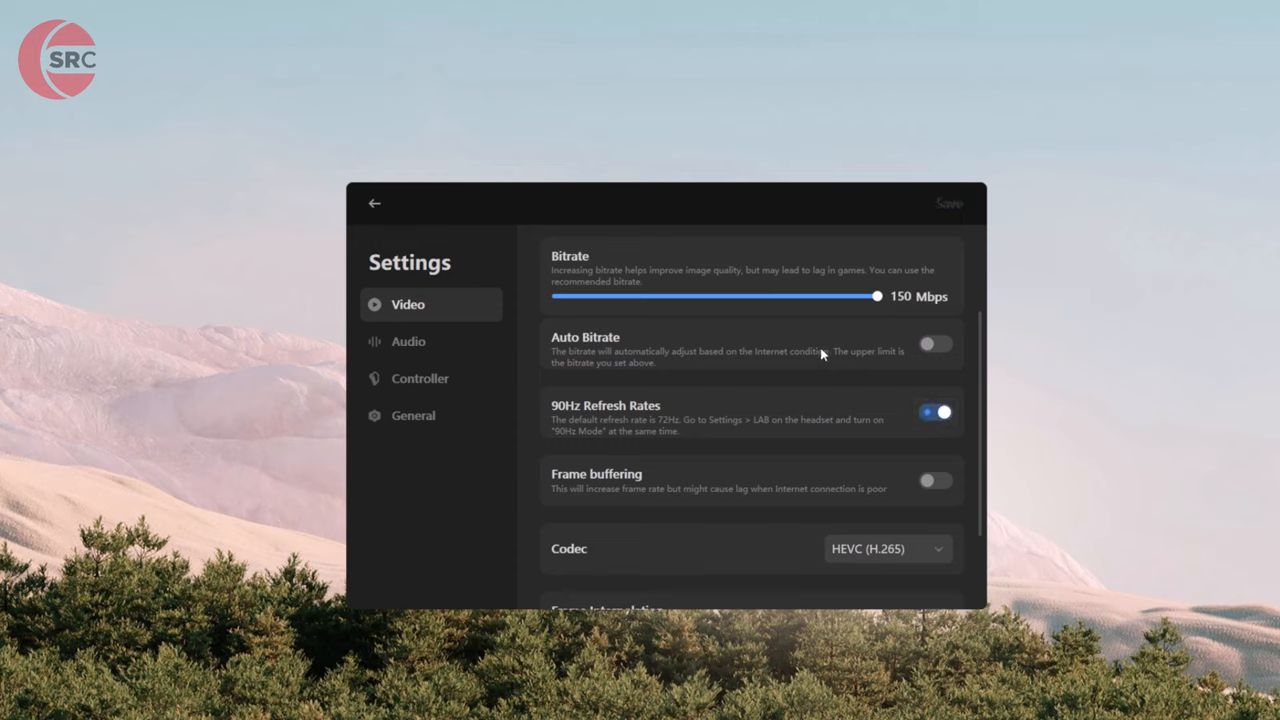
pyautogui.moveTo(688, 388)
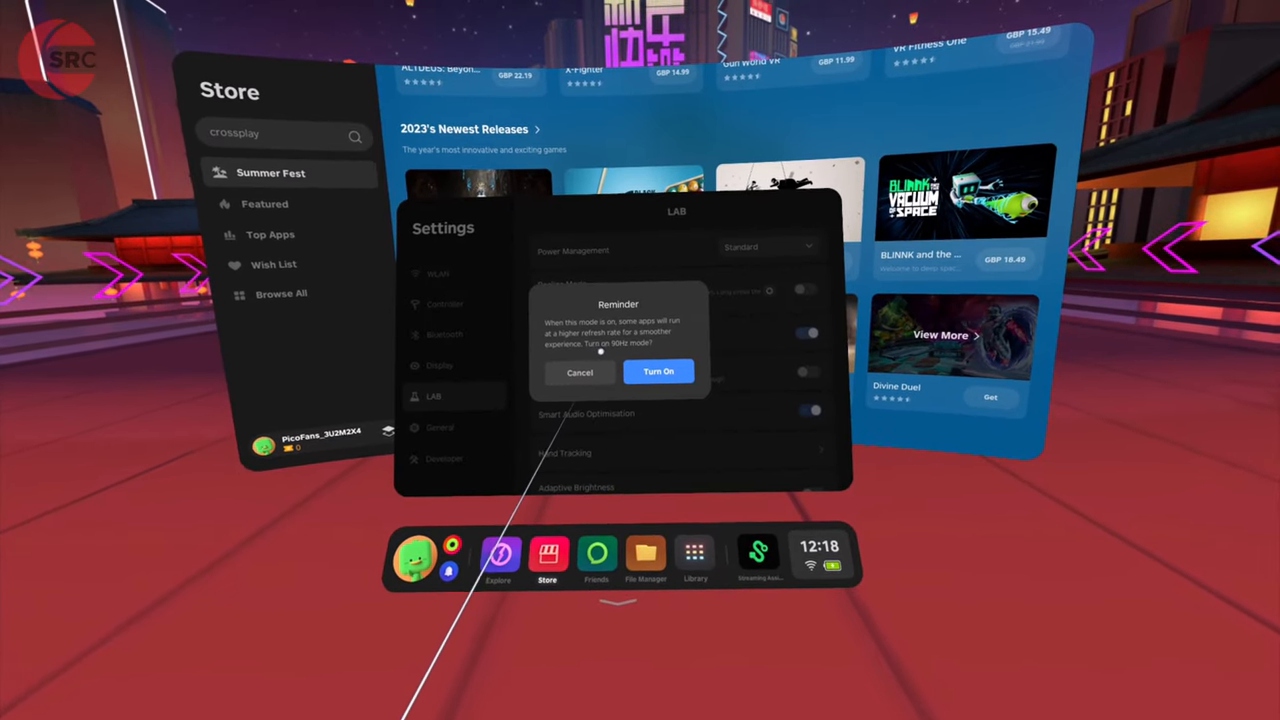
# Confirm Turn On in the Reminder dialog to enable the headset's 90Hz mode.
pyautogui.click(658, 370)
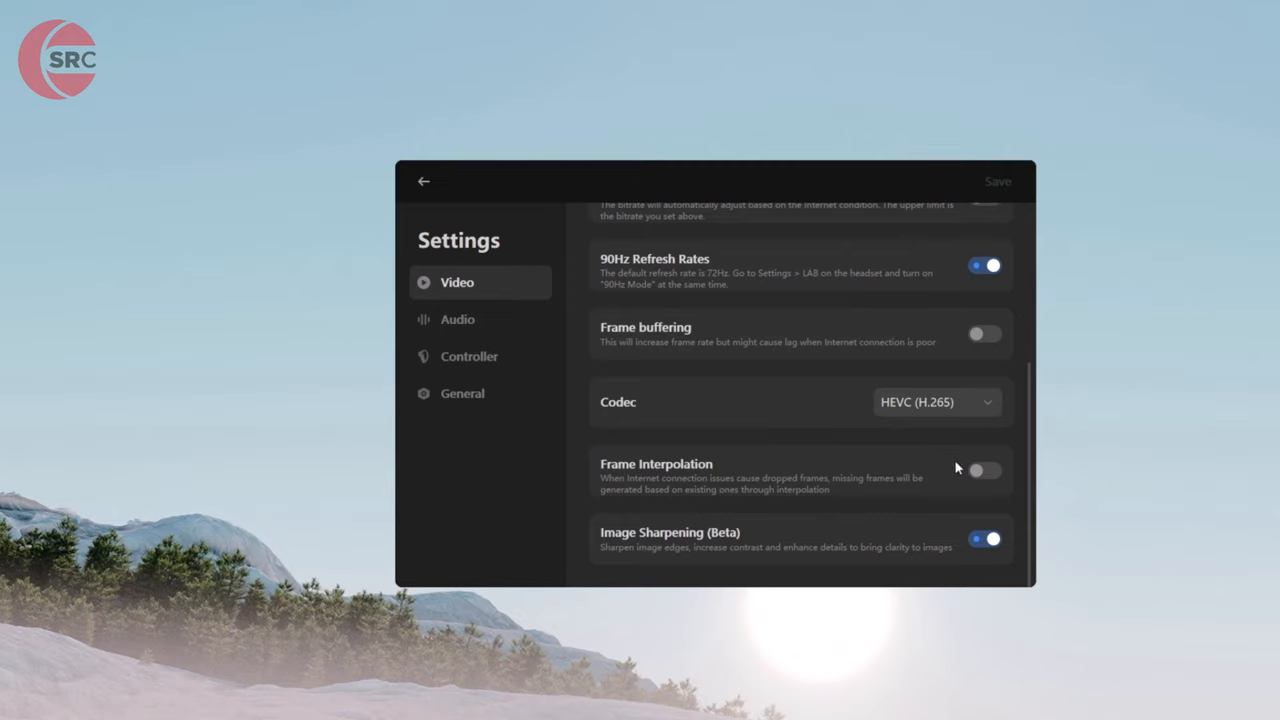
pyautogui.click(984, 470)
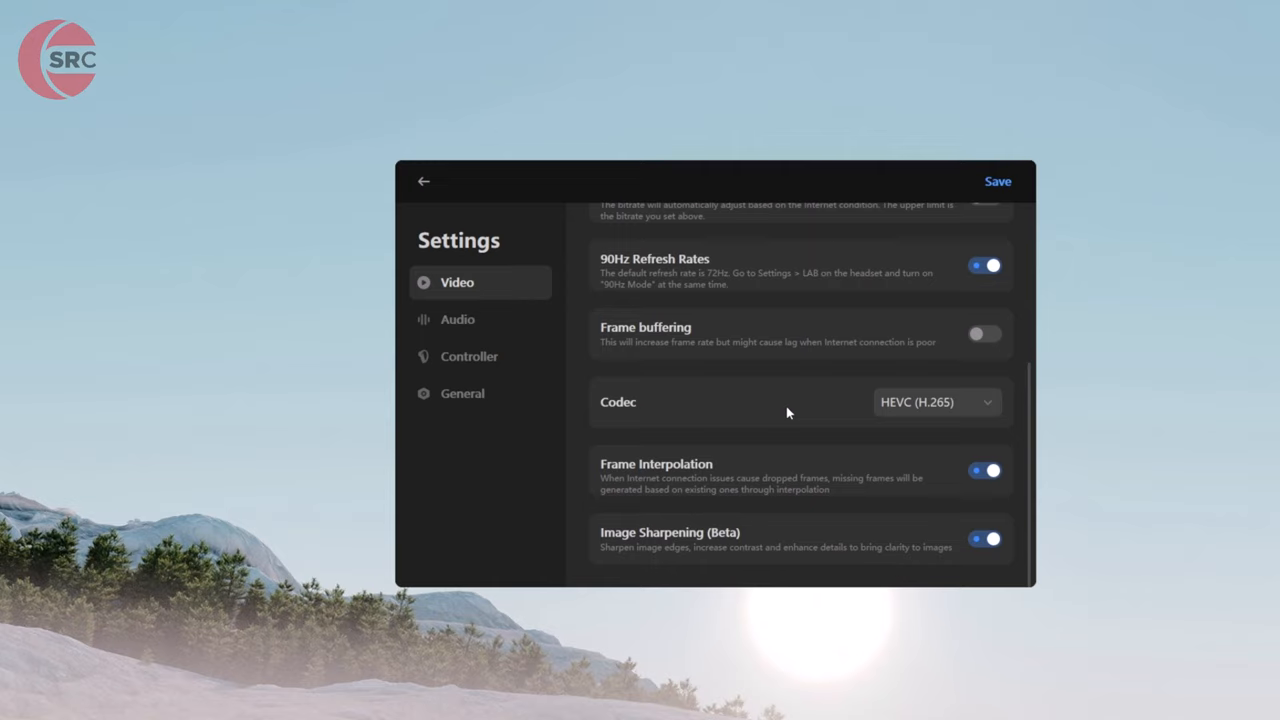
pyautogui.moveTo(804, 430)
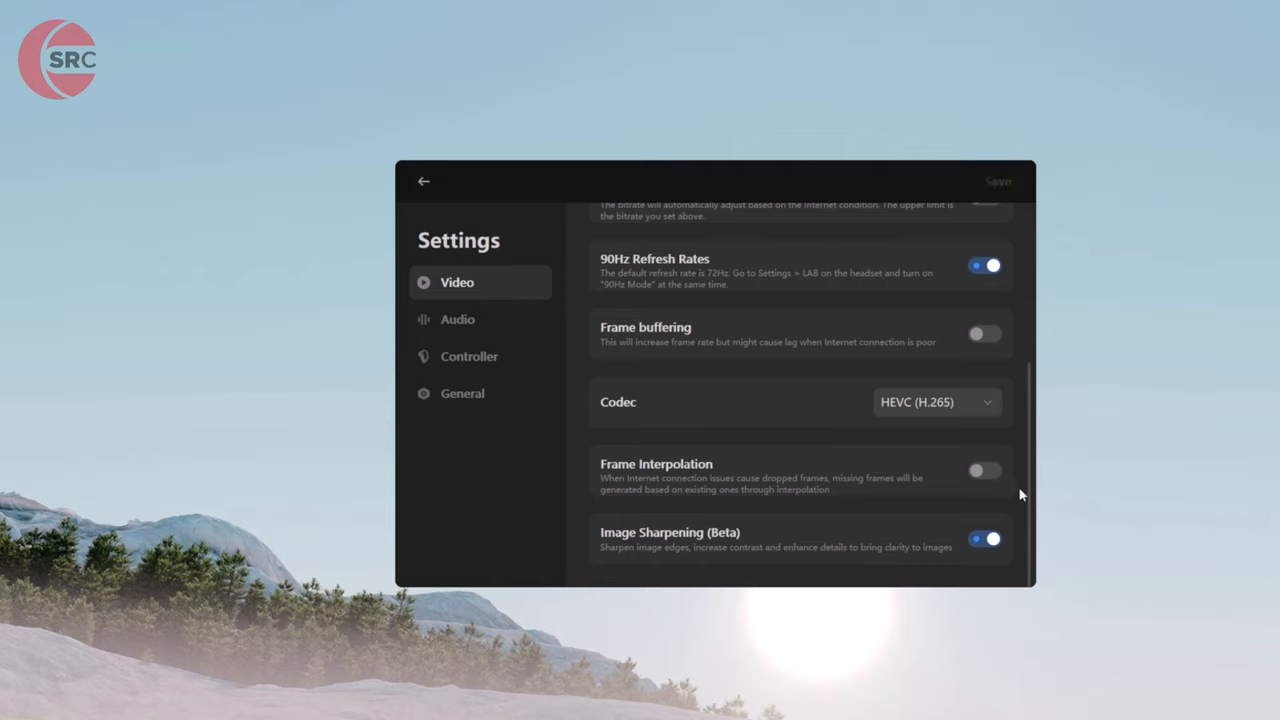
pyautogui.moveTo(1028, 496)
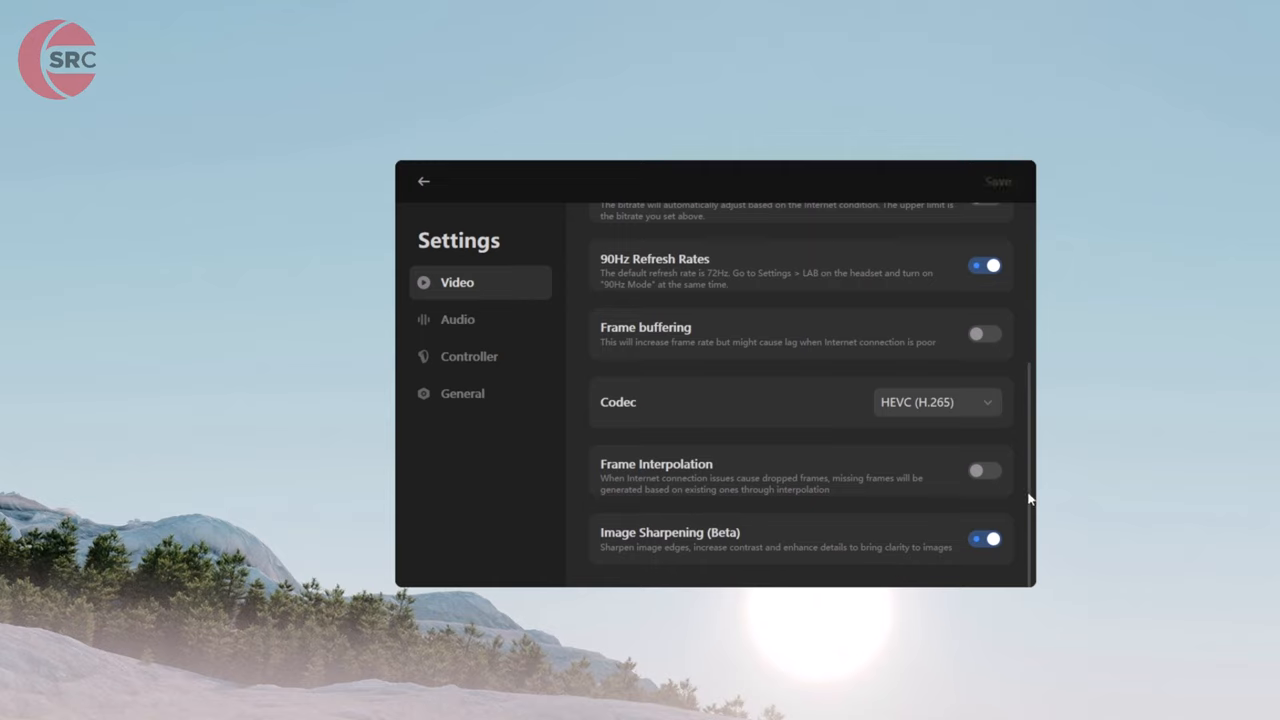
# Choose the HD resolution preset in the Video settings.
pyautogui.scroll(3)
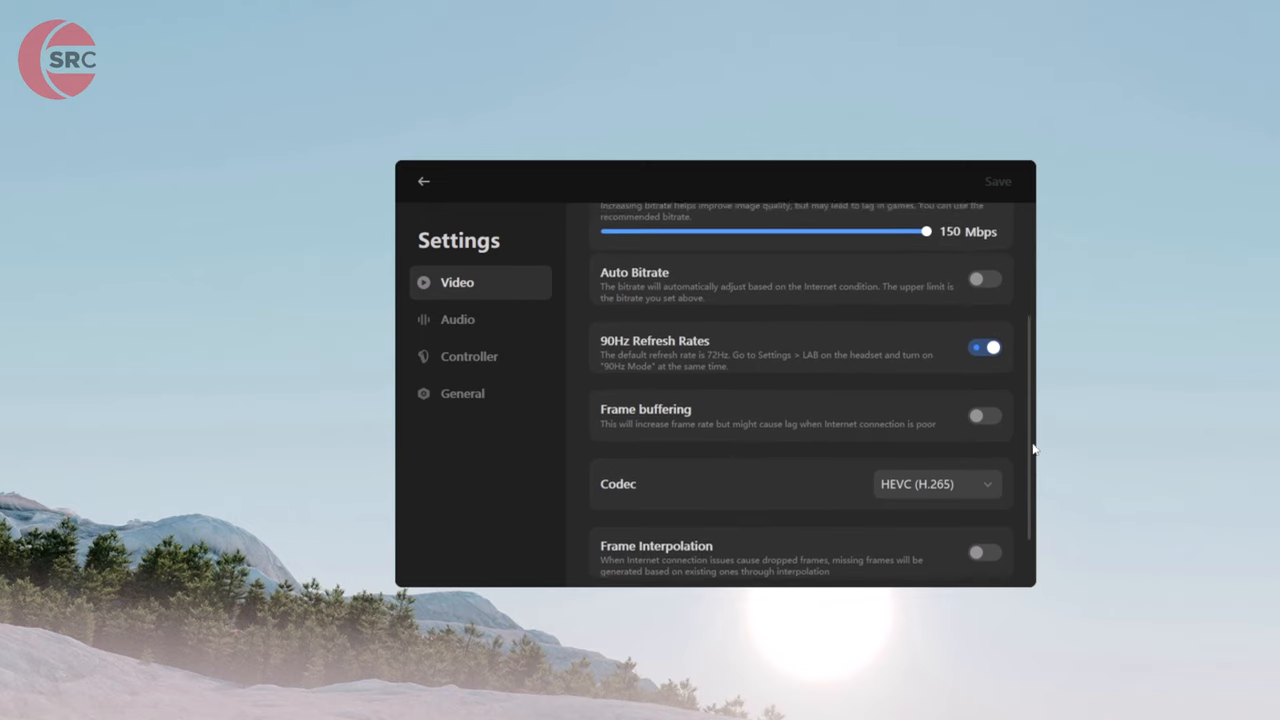
pyautogui.scroll(3)
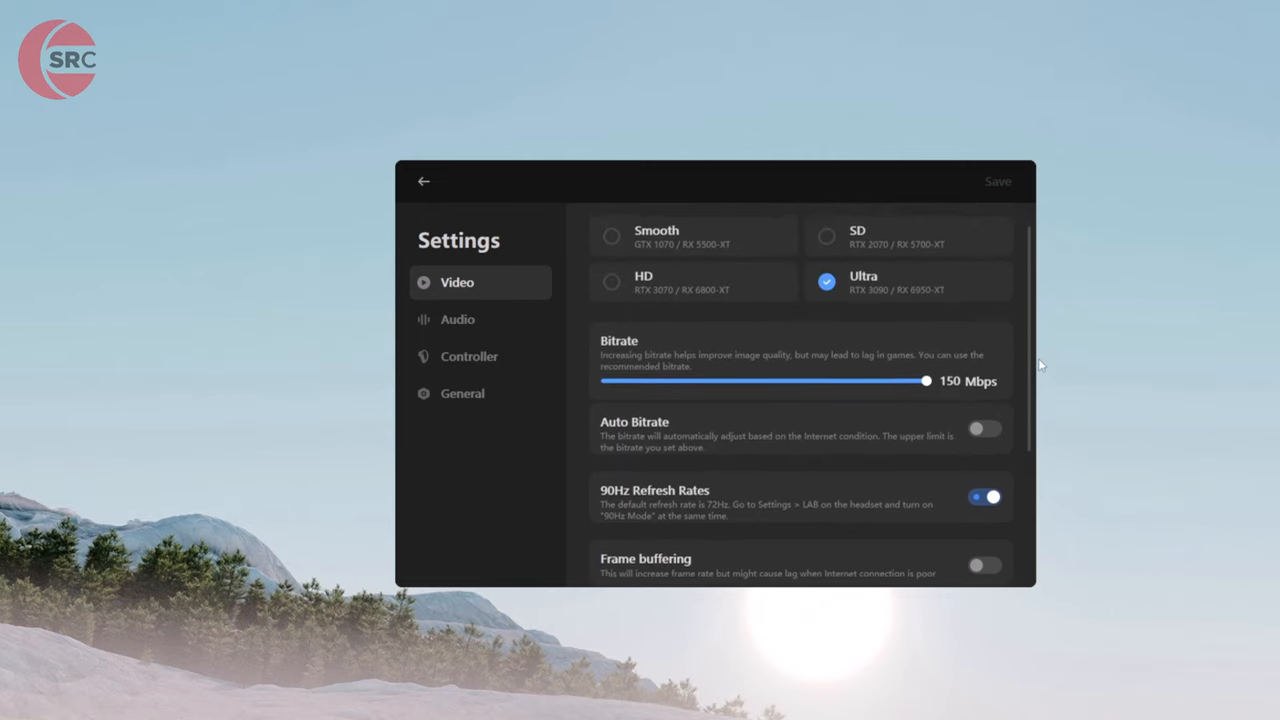
pyautogui.scroll(3)
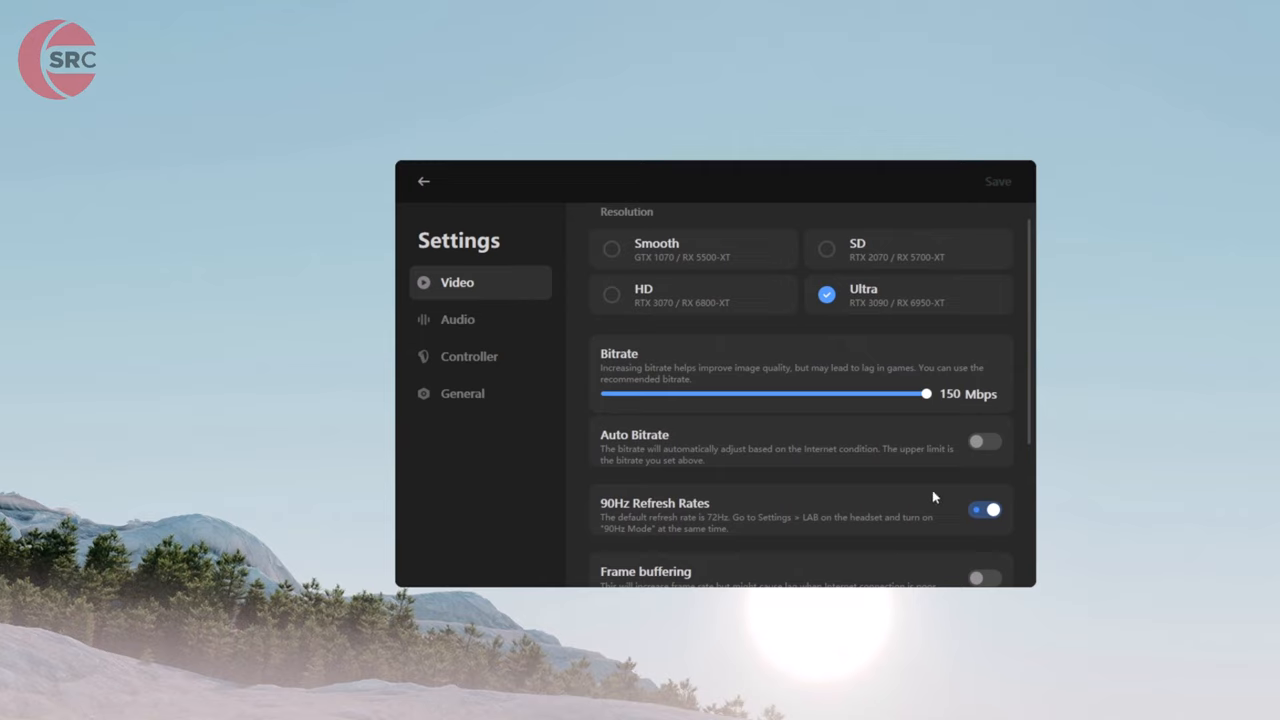
pyautogui.moveTo(916, 510)
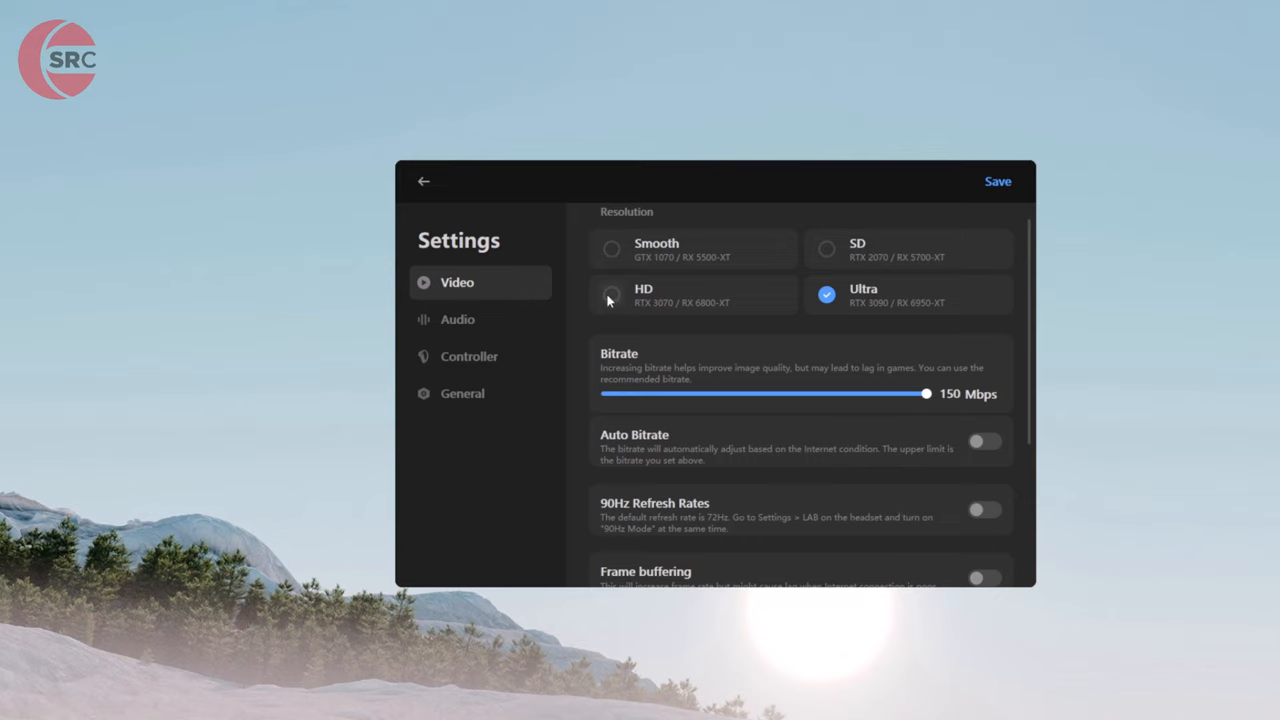
pyautogui.click(612, 294)
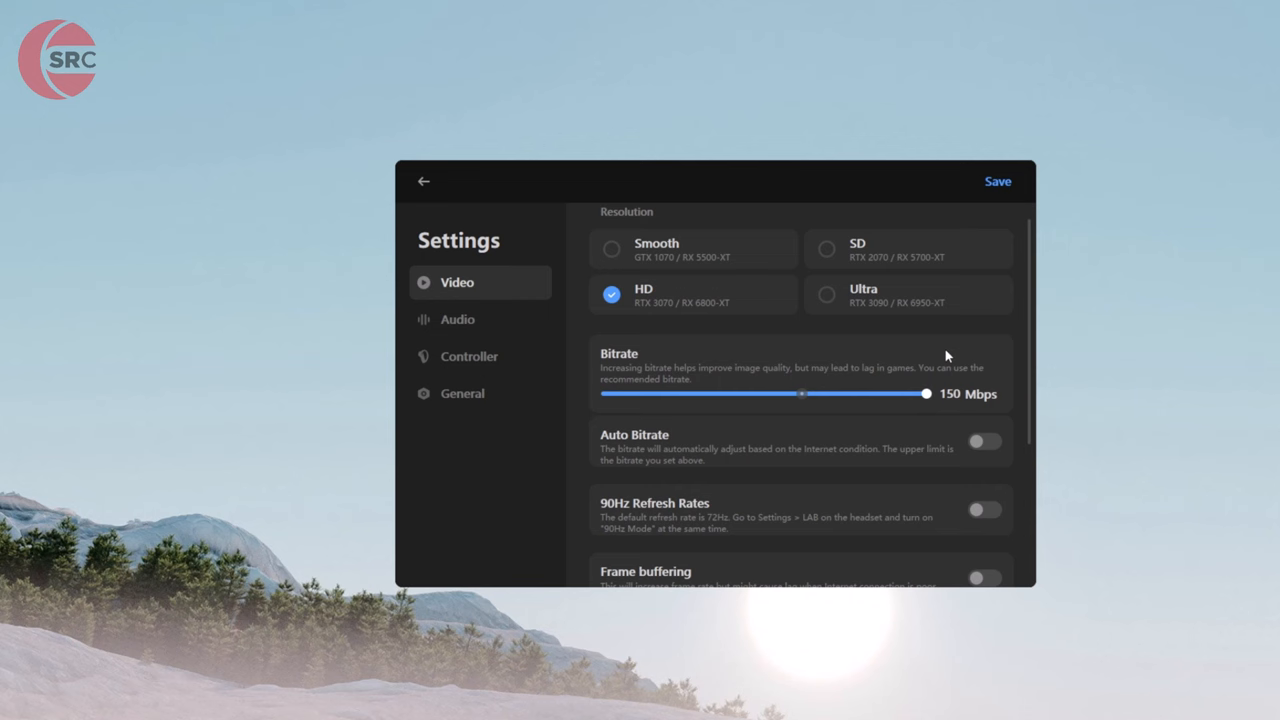
pyautogui.scroll(-3)
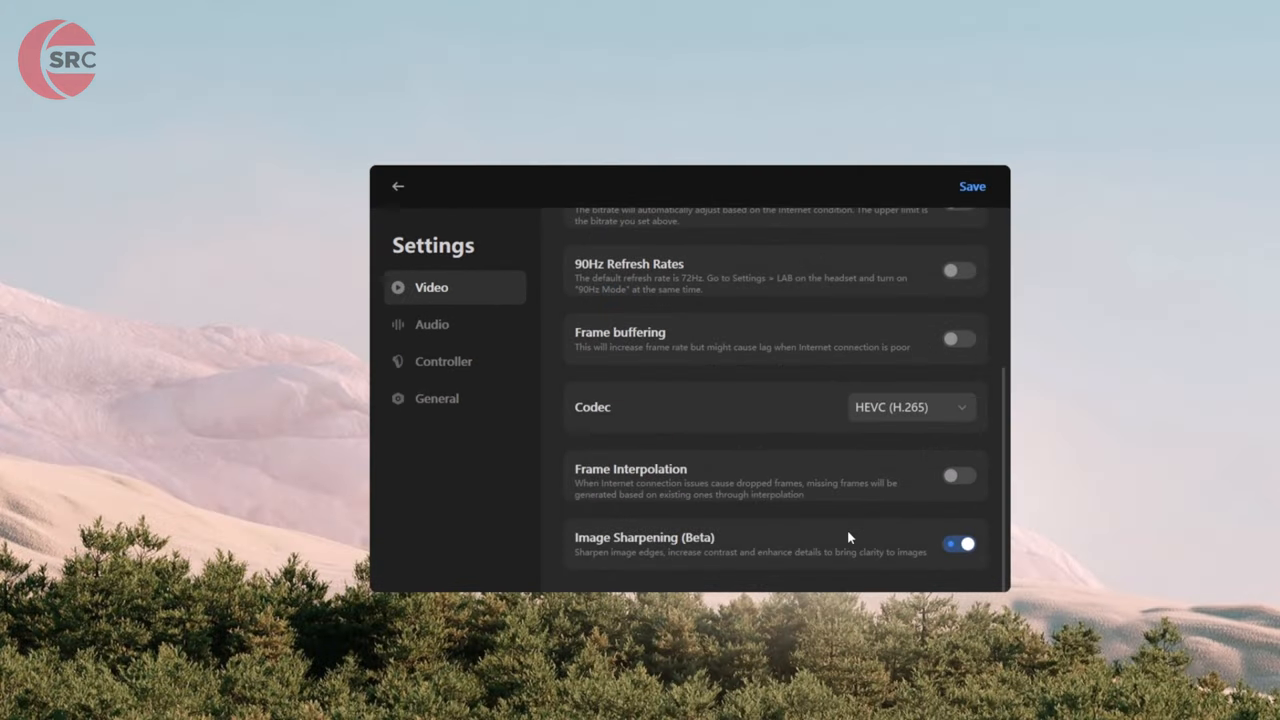
pyautogui.moveTo(878, 548)
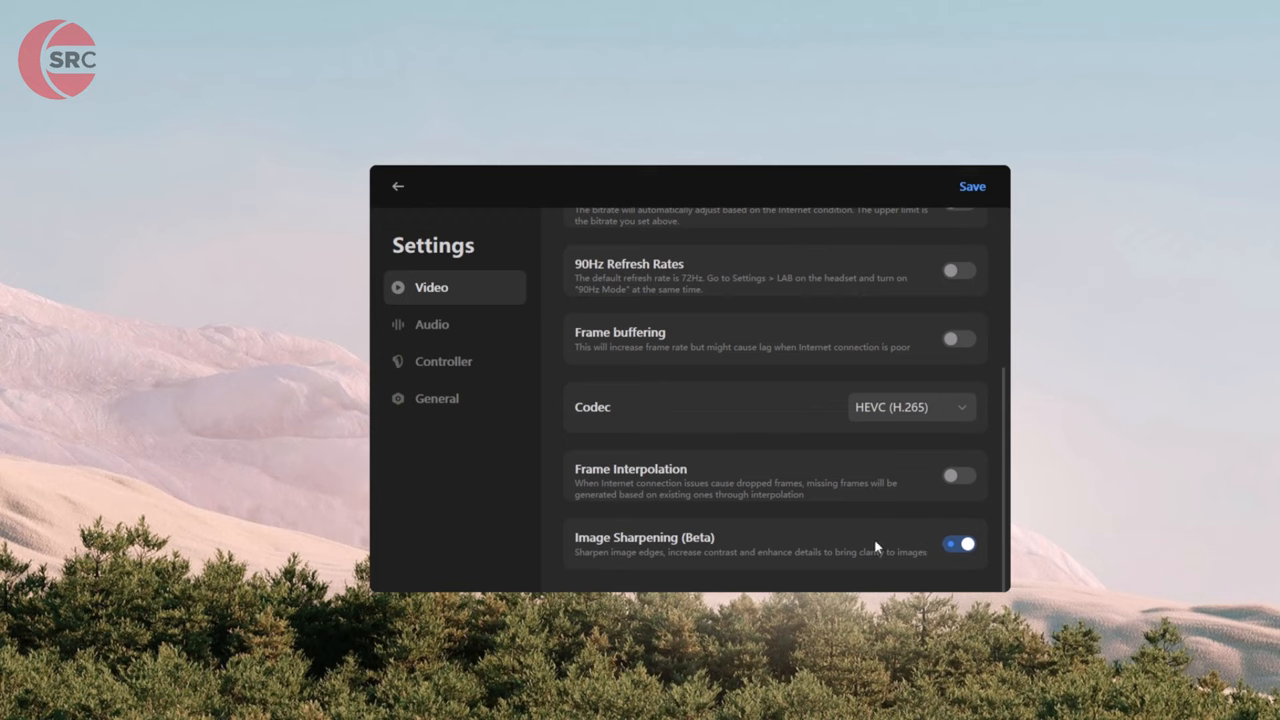
pyautogui.scroll(3)
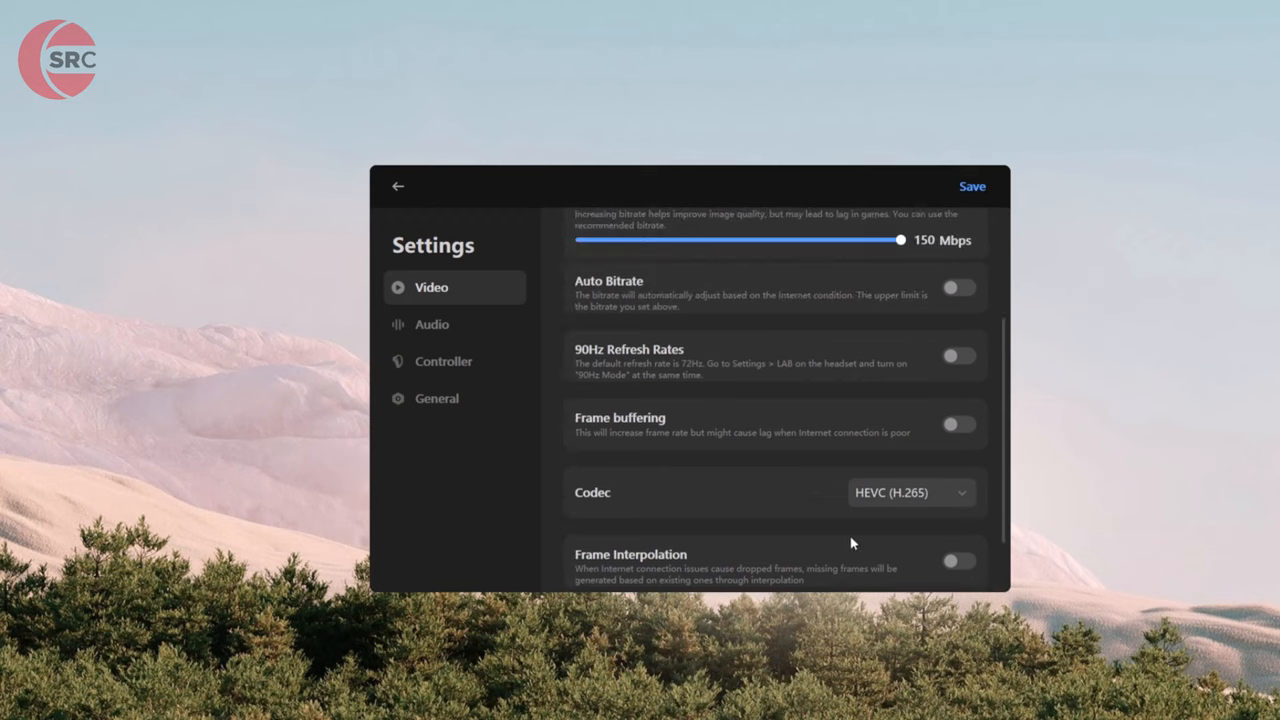
pyautogui.scroll(3)
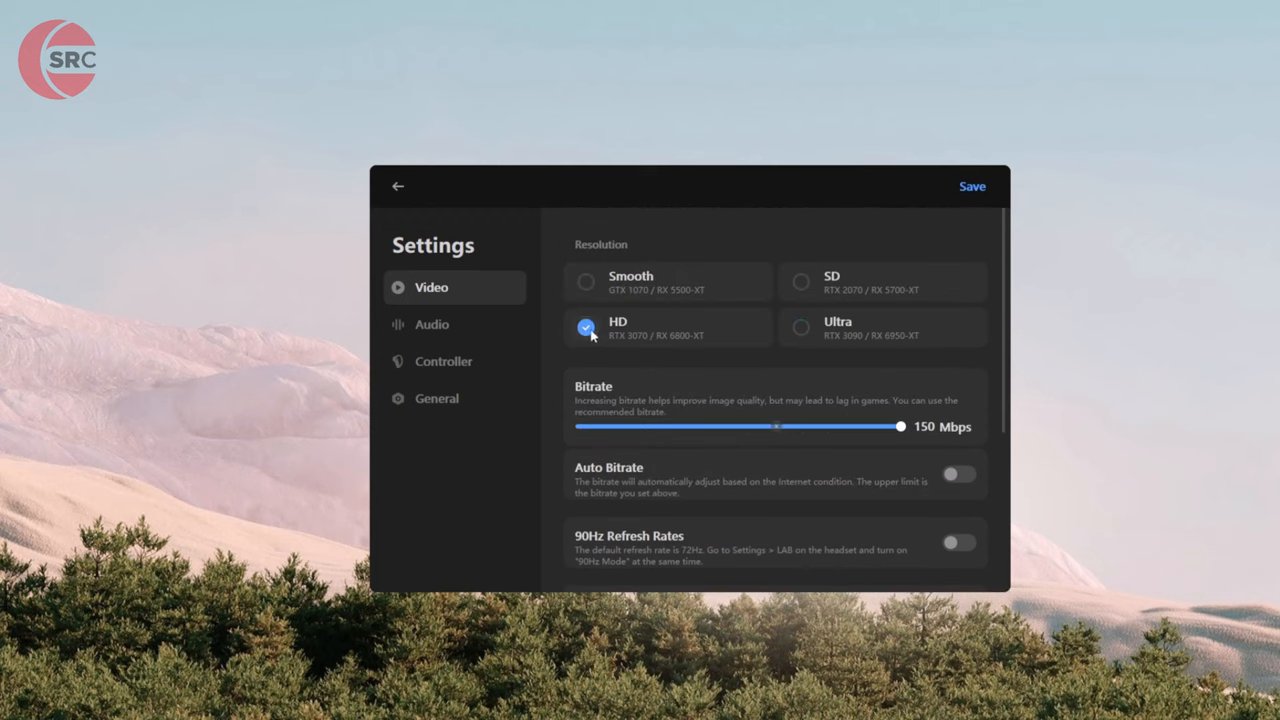
# Cycle the resolution preset through Ultra, HD and SD.
pyautogui.click(800, 328)
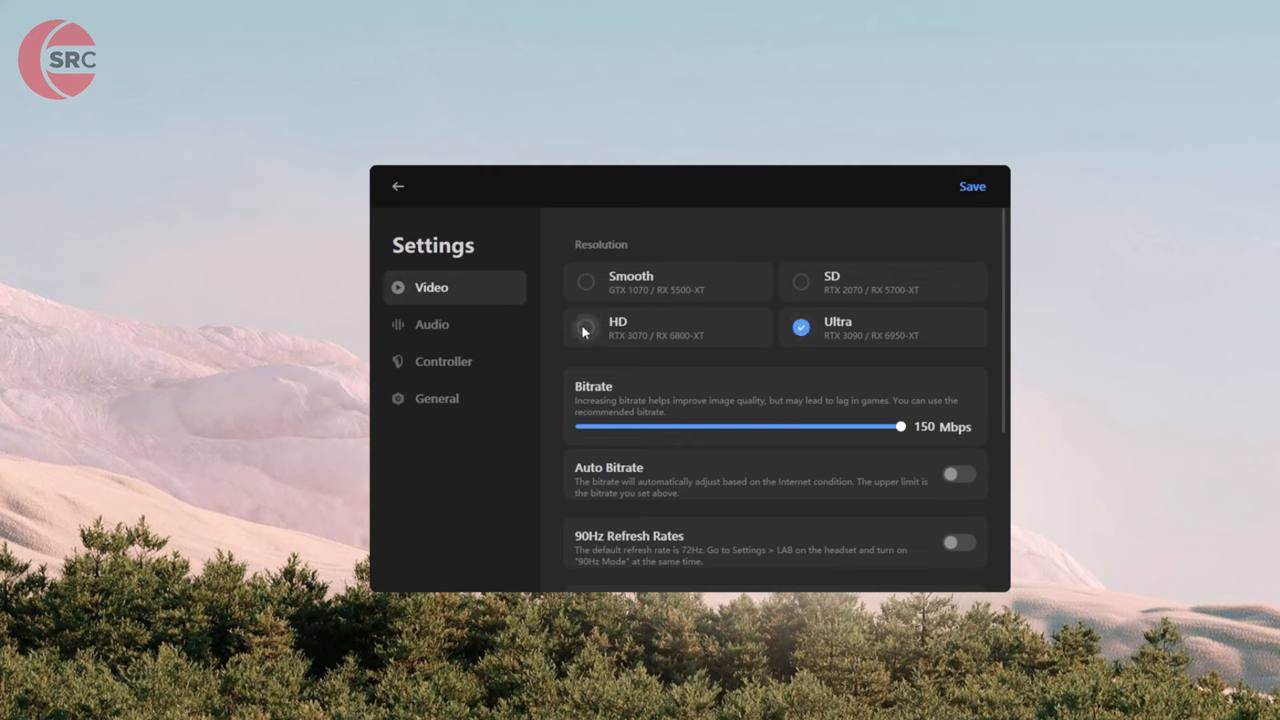
pyautogui.click(584, 328)
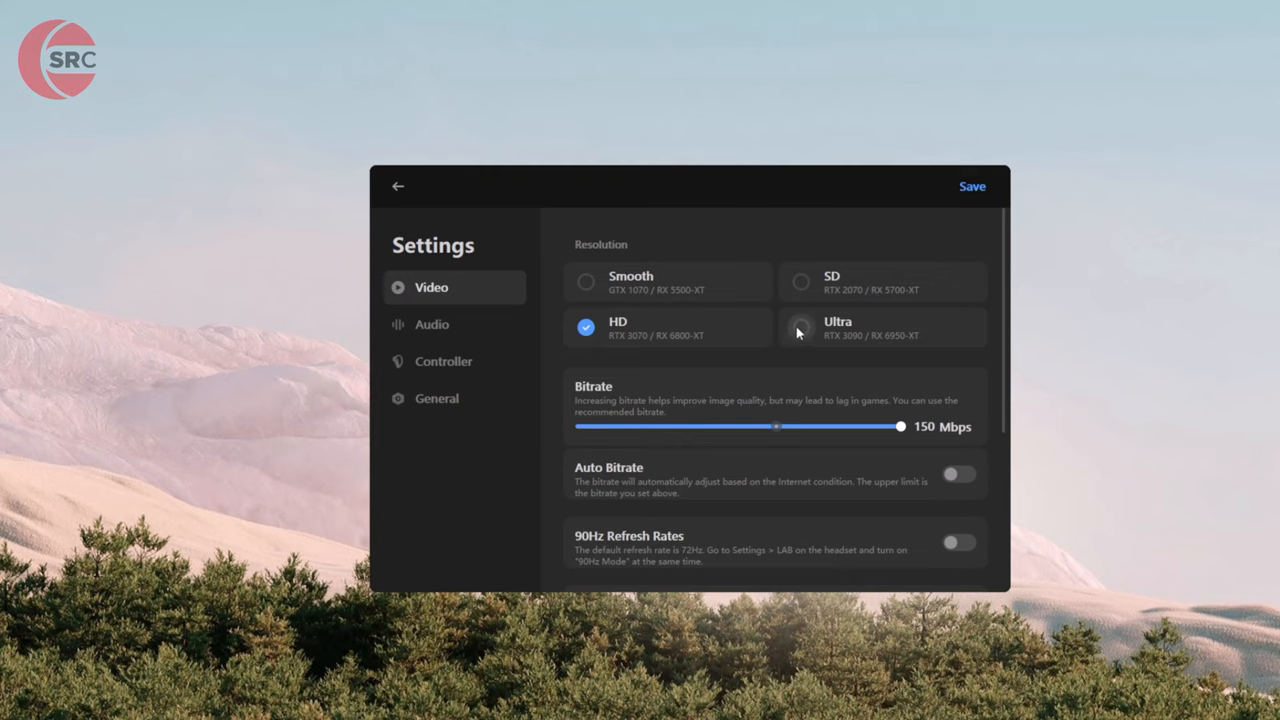
pyautogui.click(800, 280)
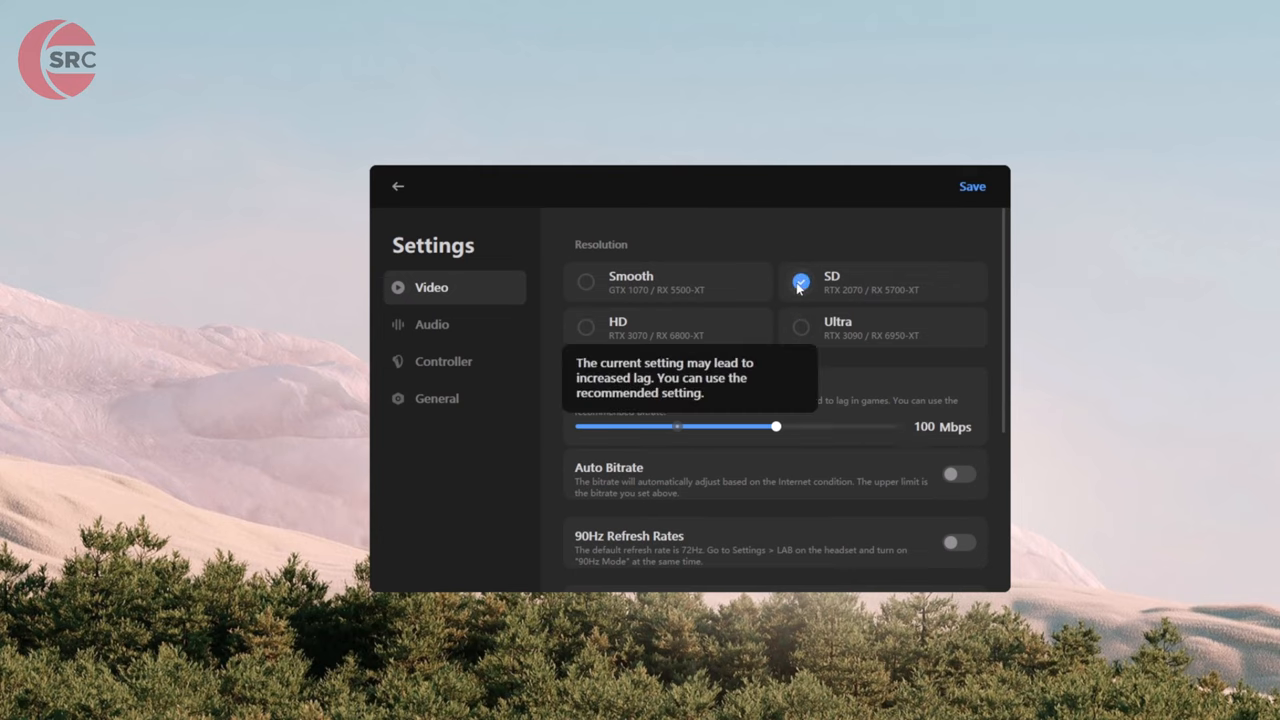
pyautogui.click(584, 280)
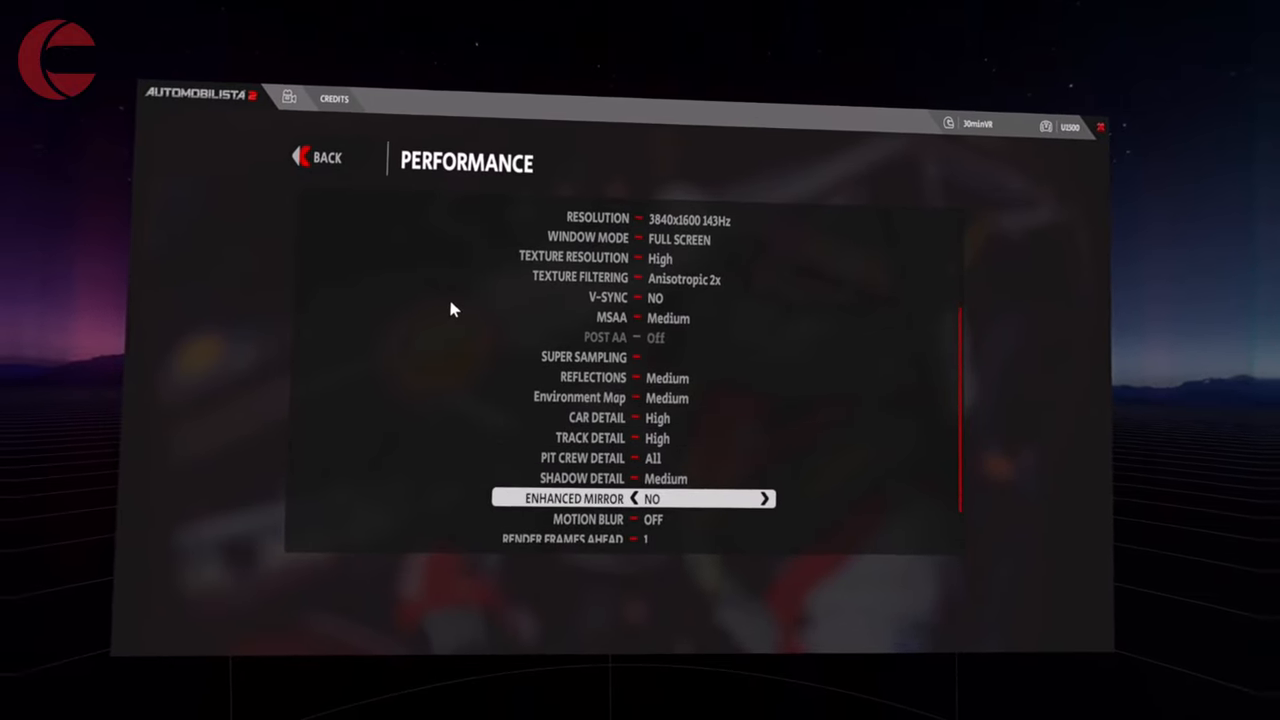
# Review the Visuals effects list and return to the main Options overview.
pyautogui.scroll(-3)
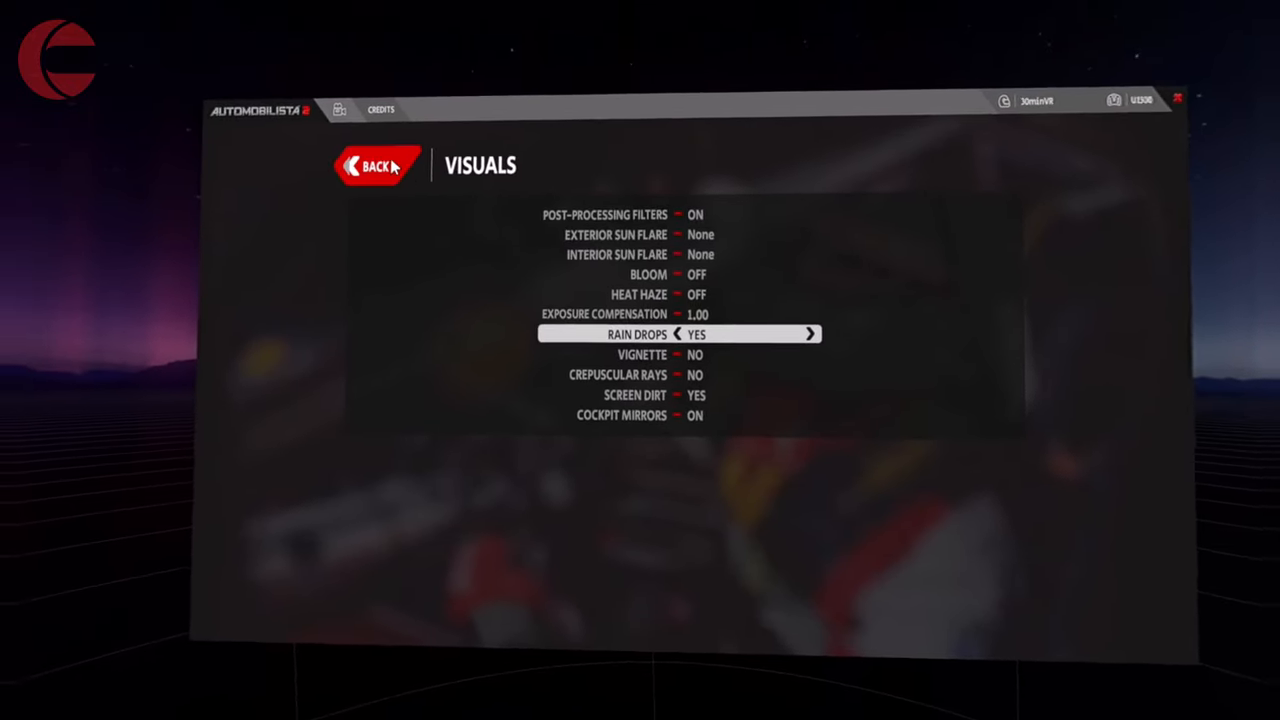
pyautogui.click(376, 164)
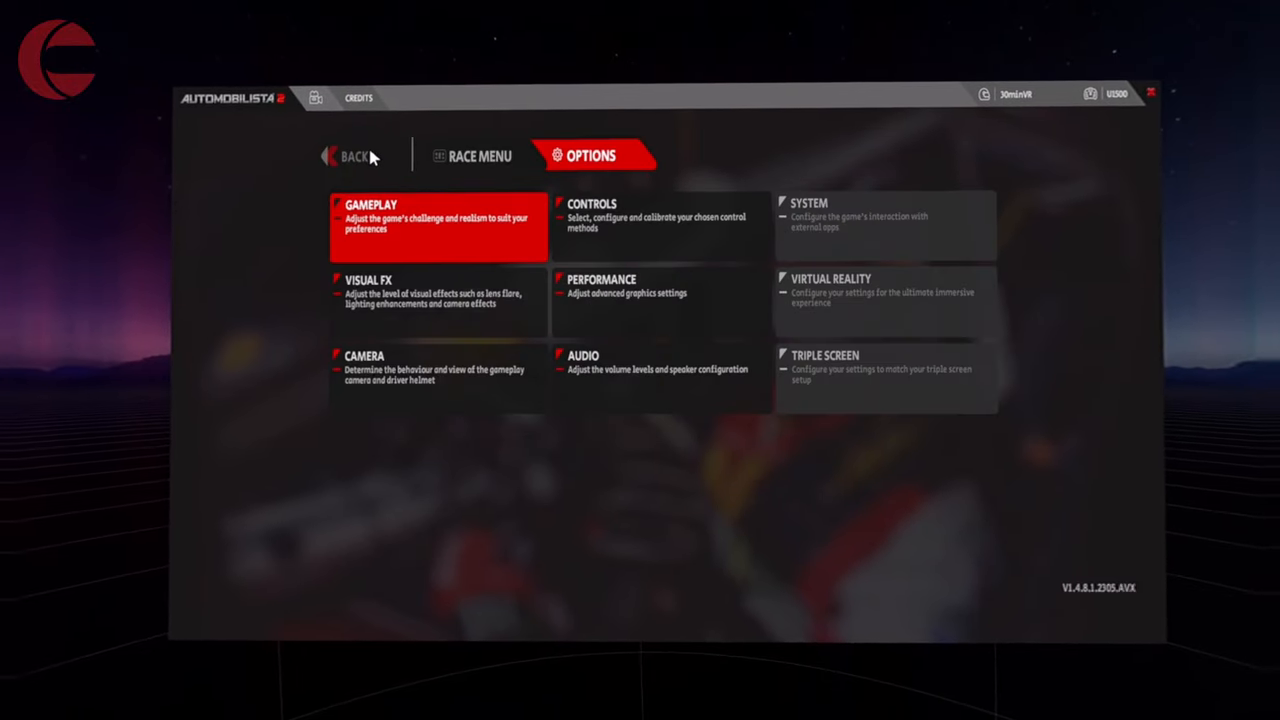